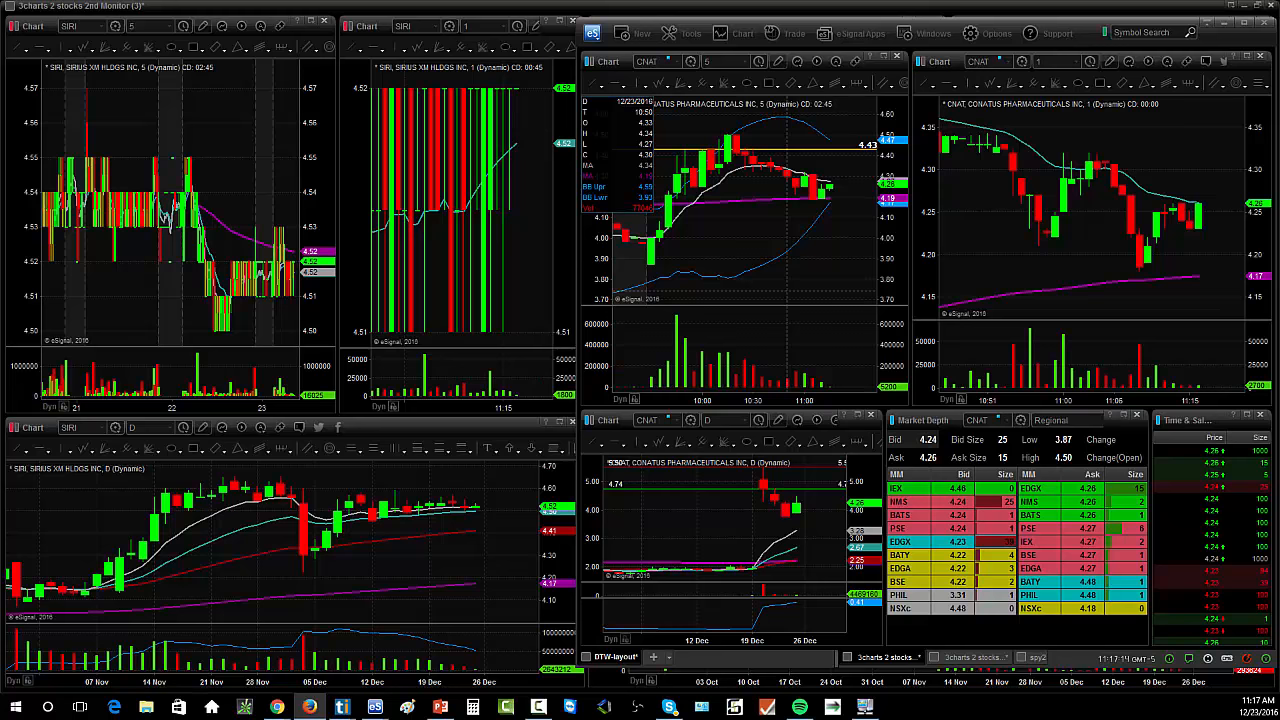
mouse_move(828, 276)
type("DRYS")
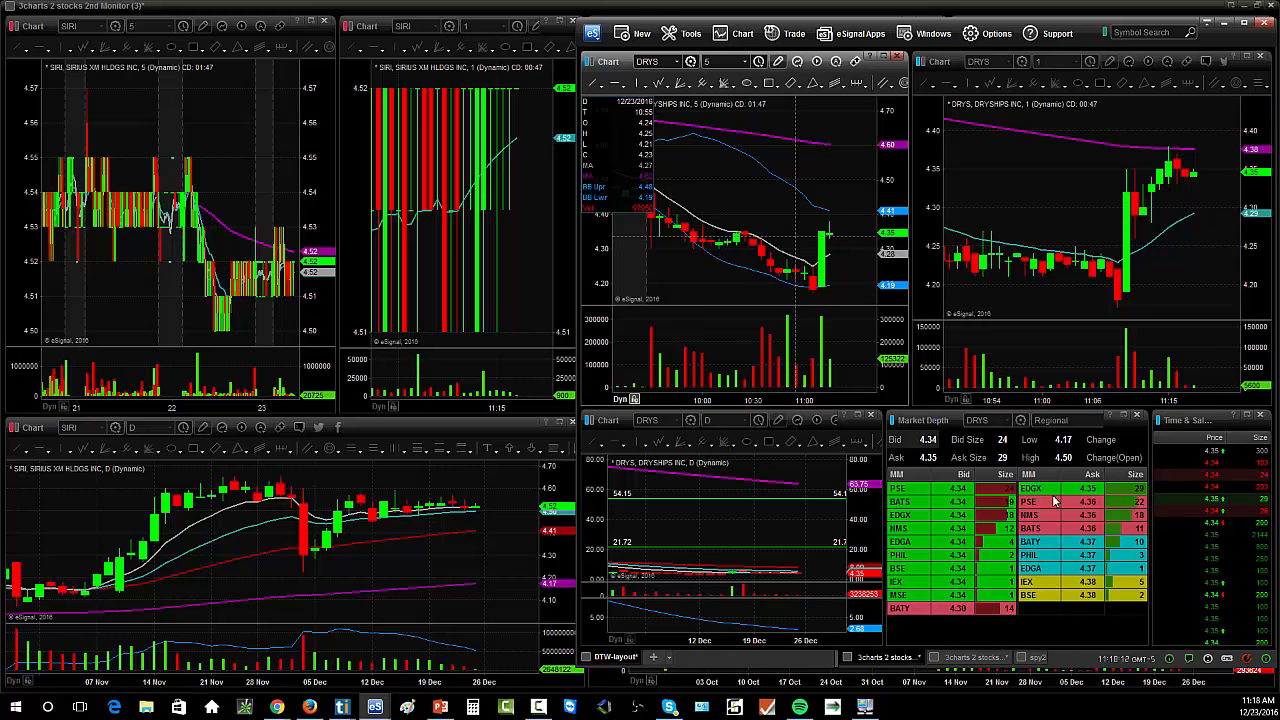
mouse_move(986, 528)
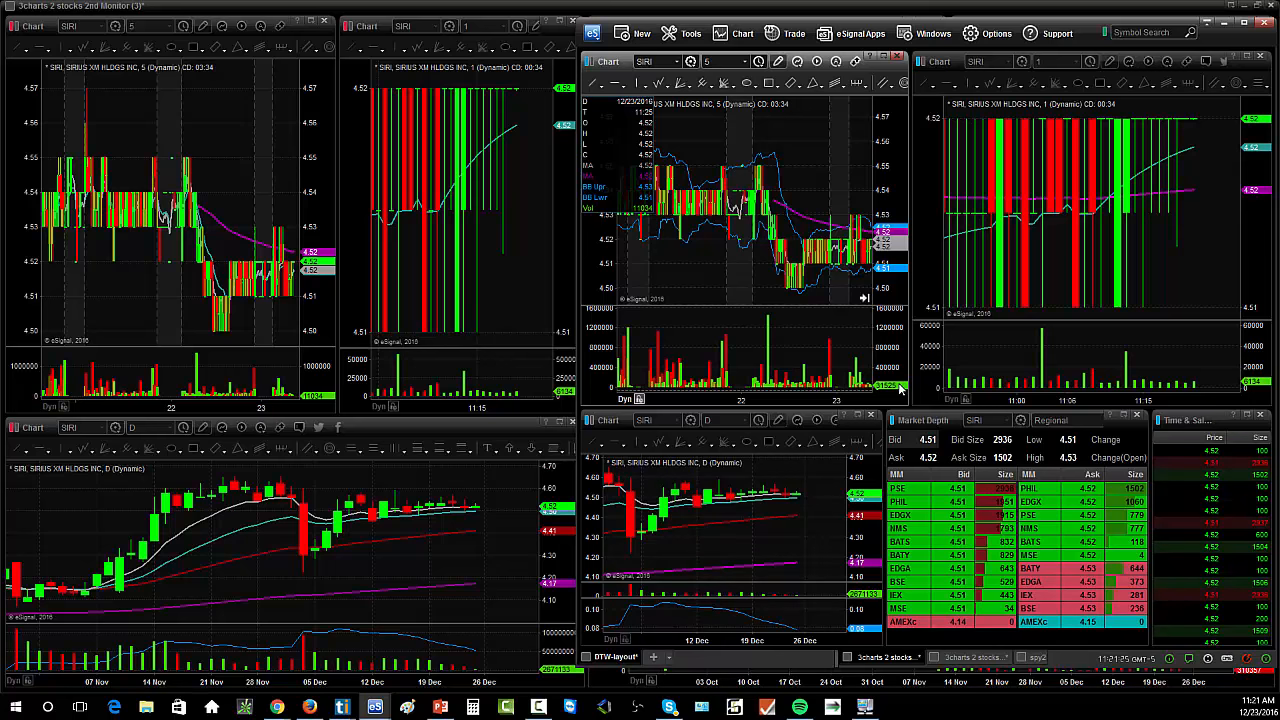
mouse_move(796, 124)
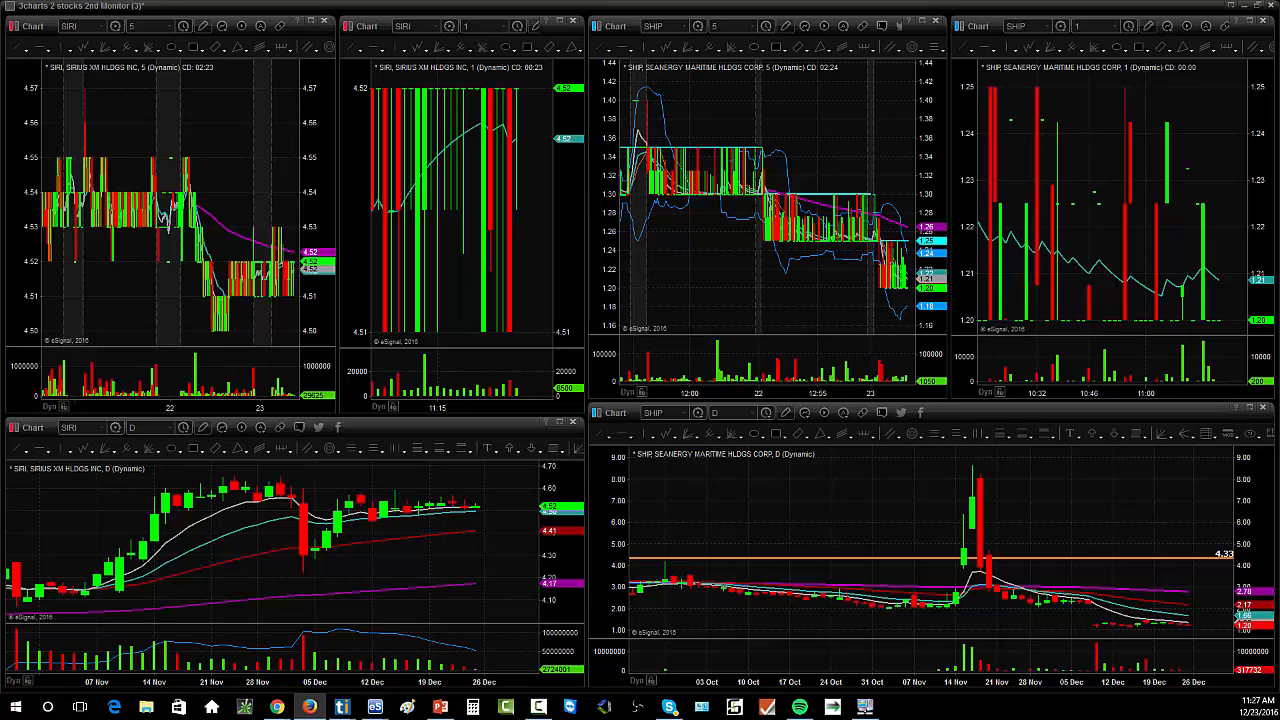
mouse_move(216, 388)
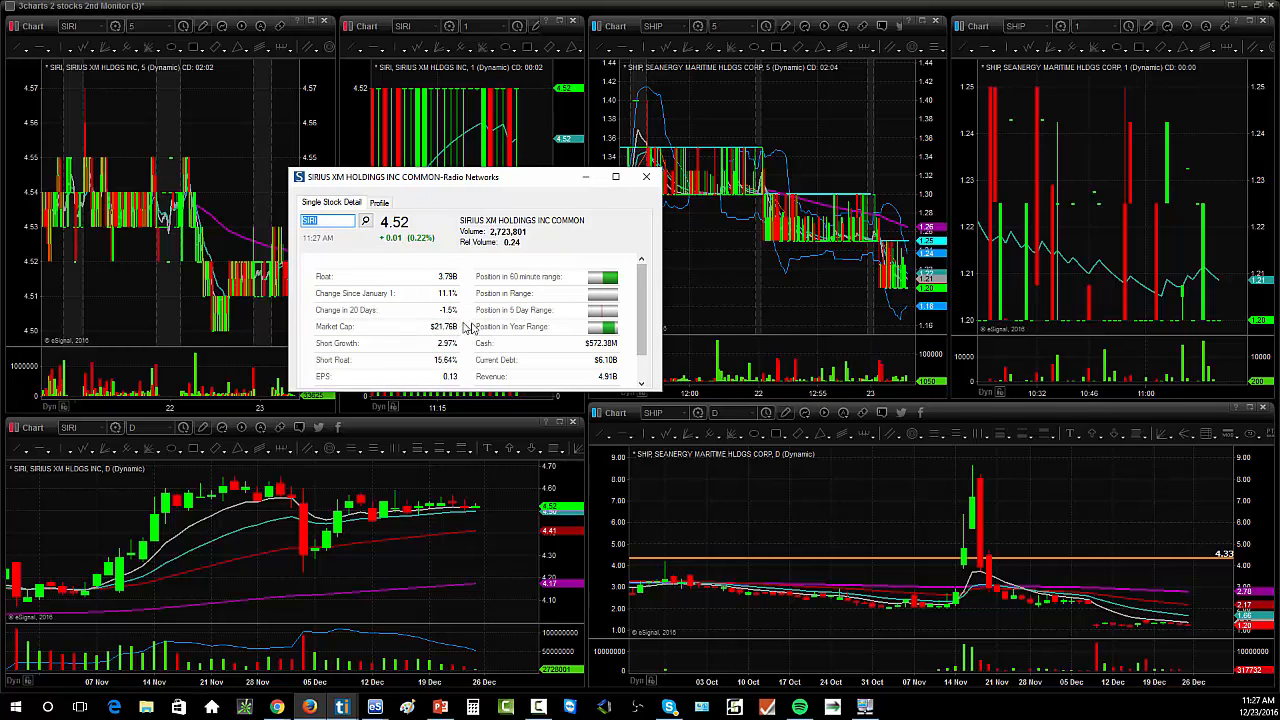
mouse_move(456, 294)
type("BAC")
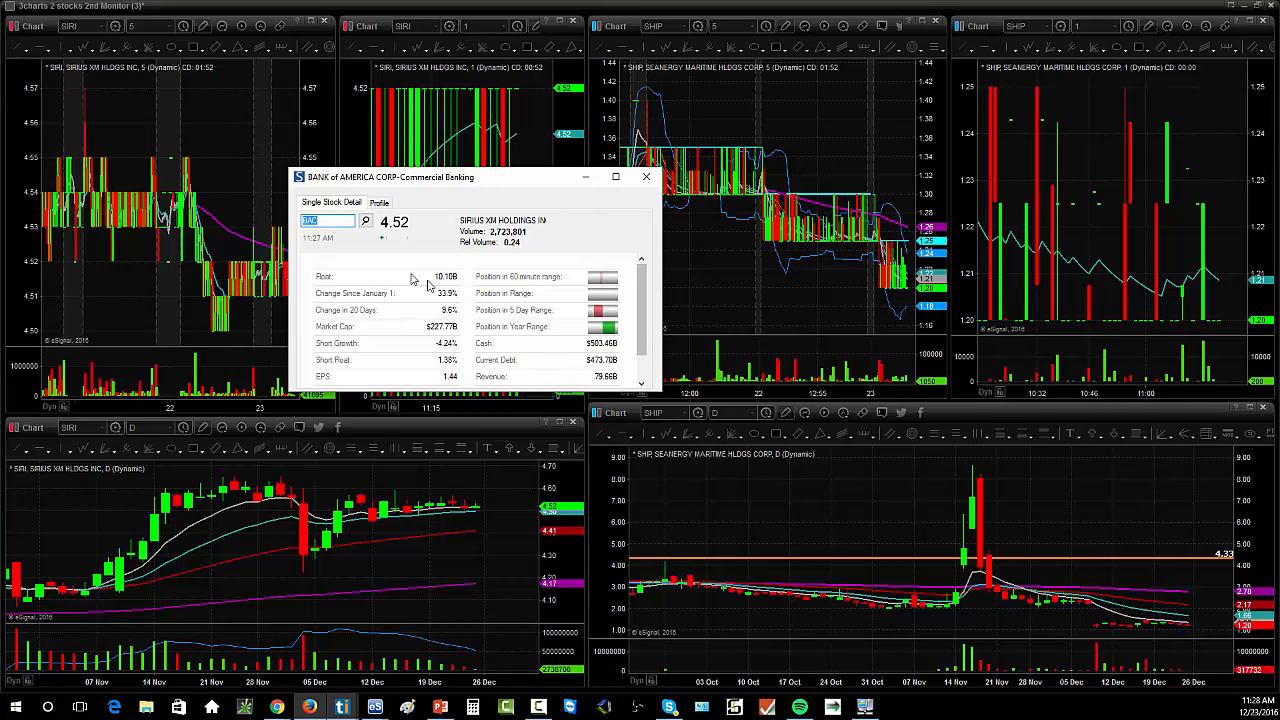
mouse_move(418, 336)
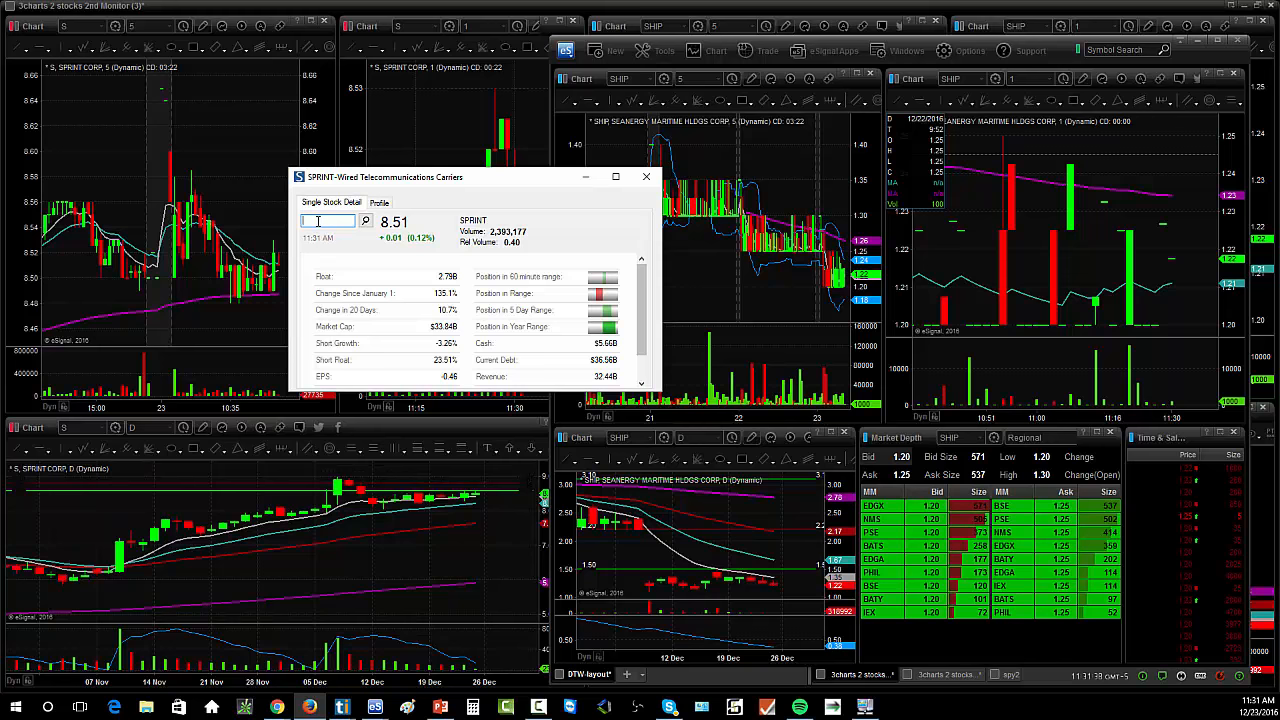
Load SHIP (Seanergy Maritime) into the Single Stock Detail window and linked charts
type("SHIP")
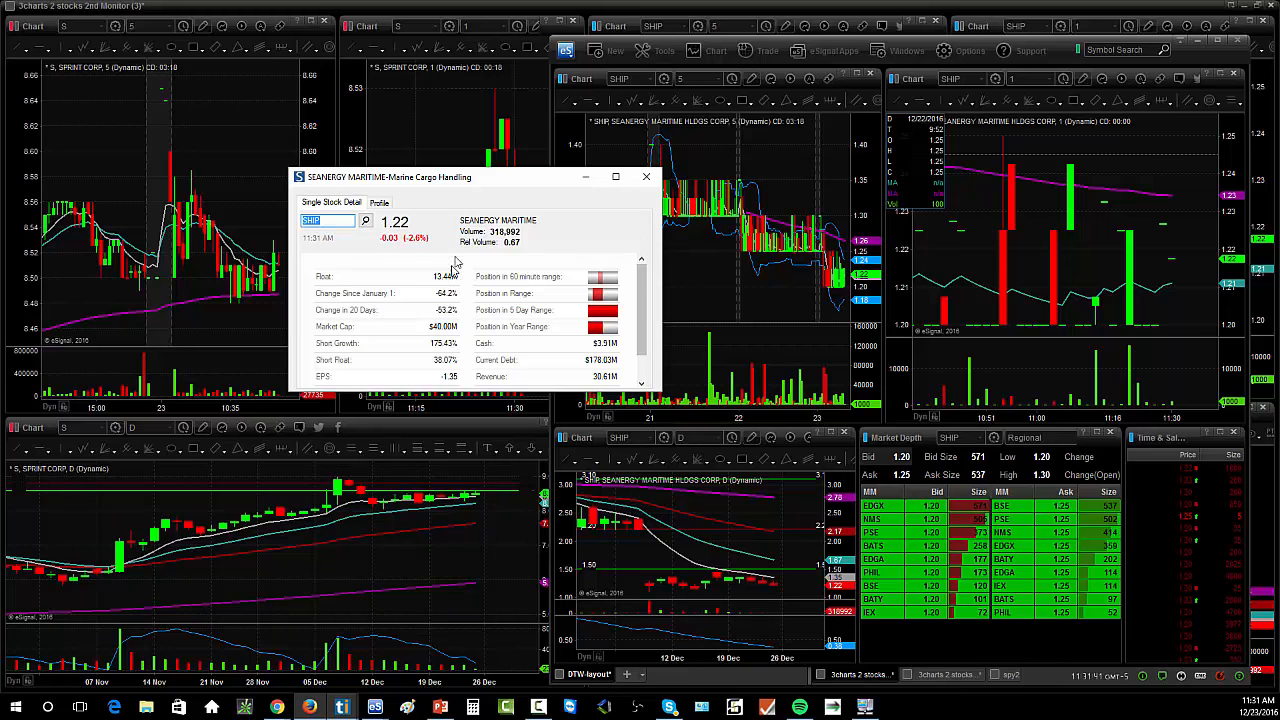
mouse_move(452, 252)
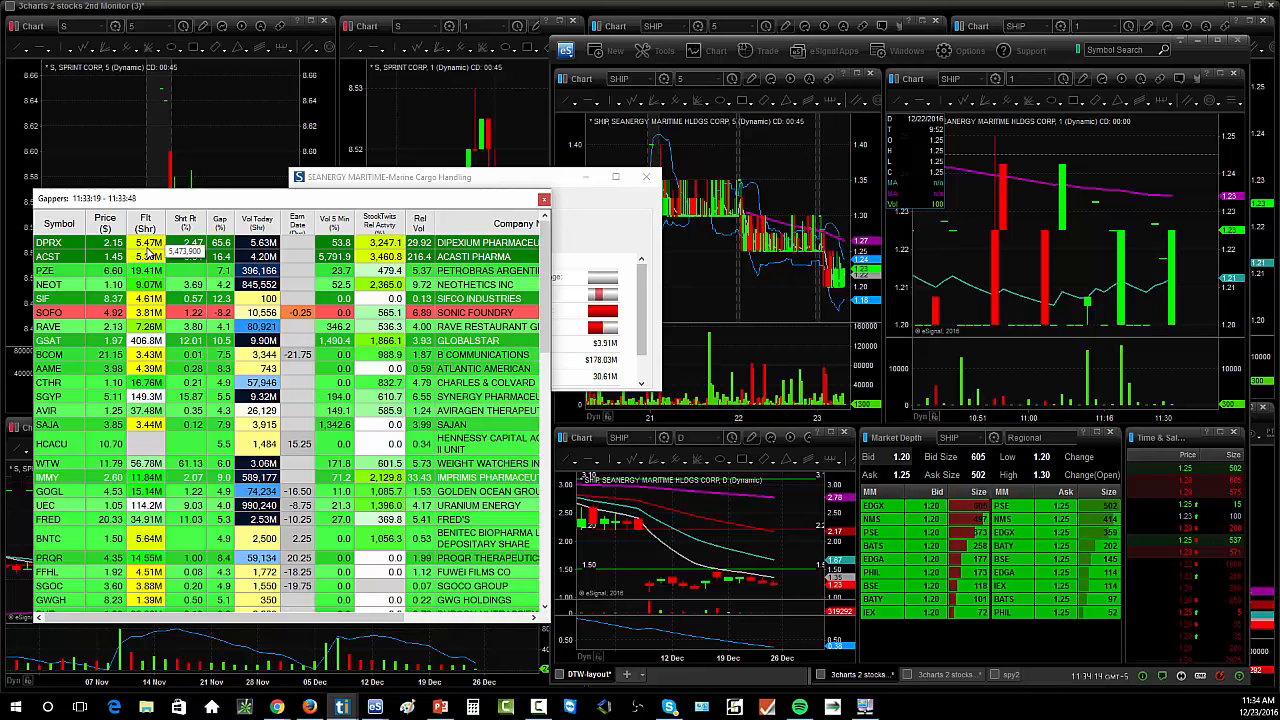
Load DRYS (DryShips) into the Single Stock Detail window and linked charts
left_click(332, 202)
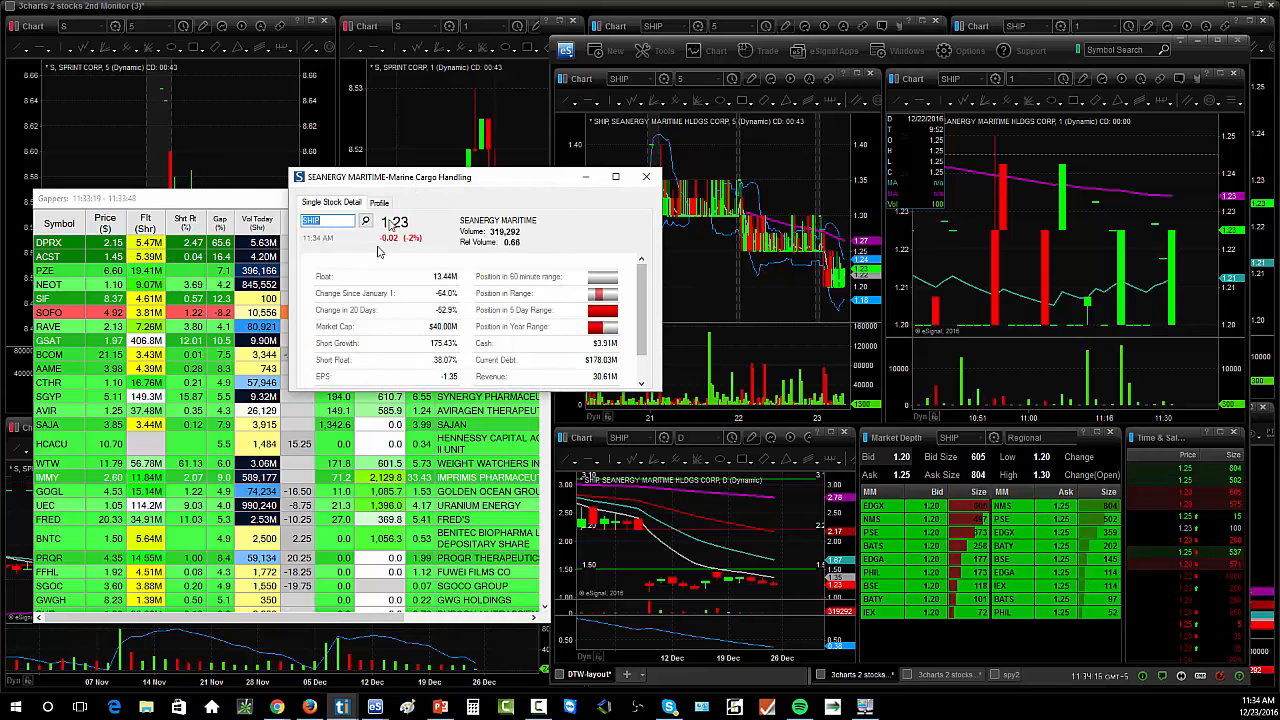
type("DRYS")
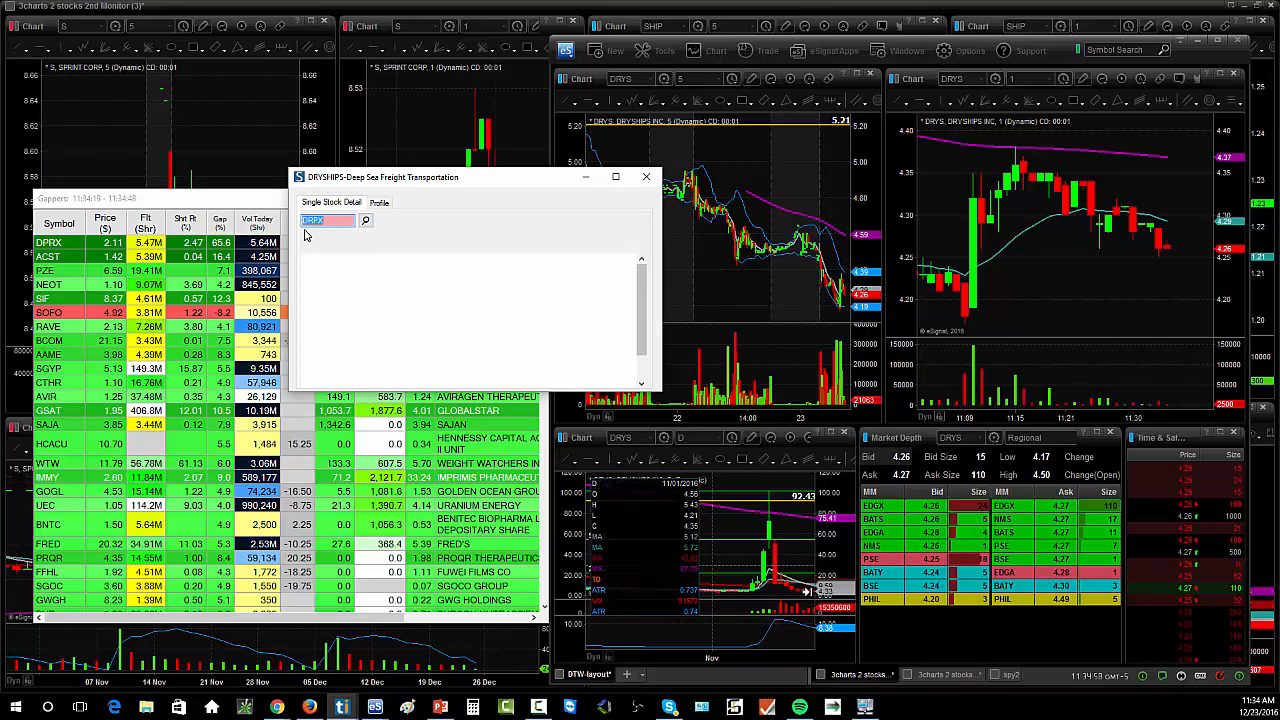
Load DPRX (Dipexium Pharmaceuticals) into the Single Stock Detail window
left_click(328, 218)
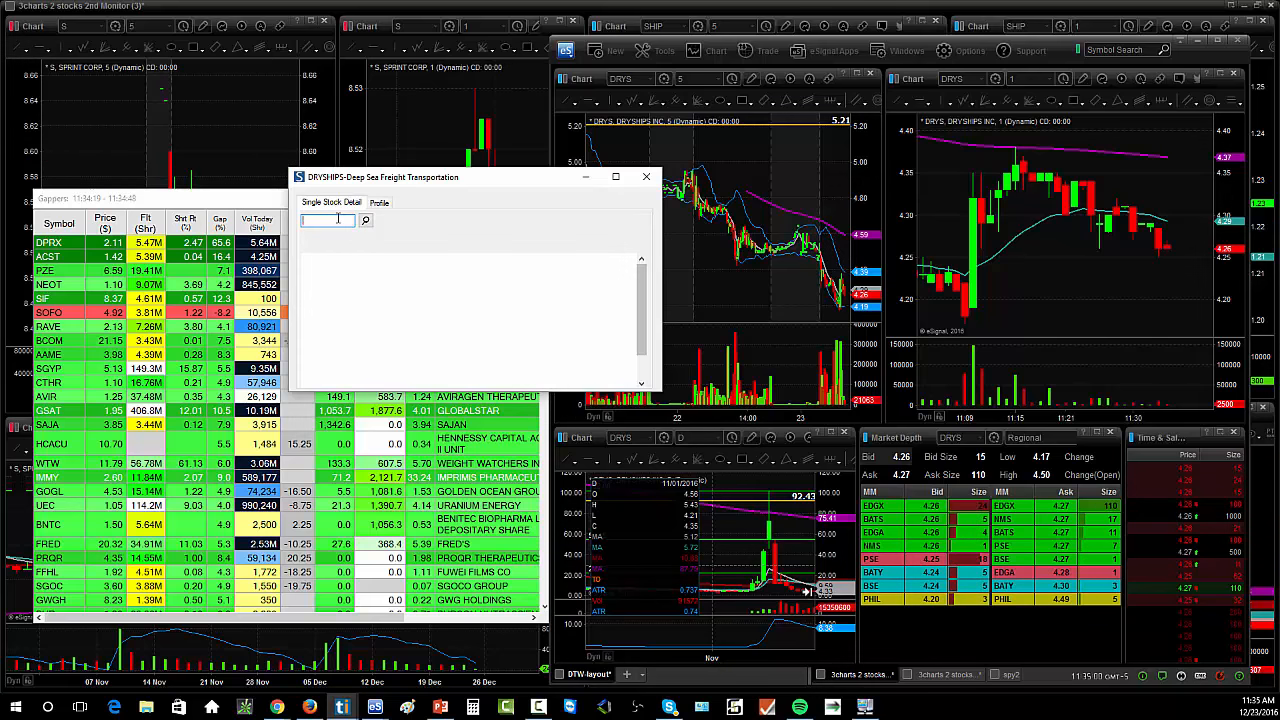
type("DPRX")
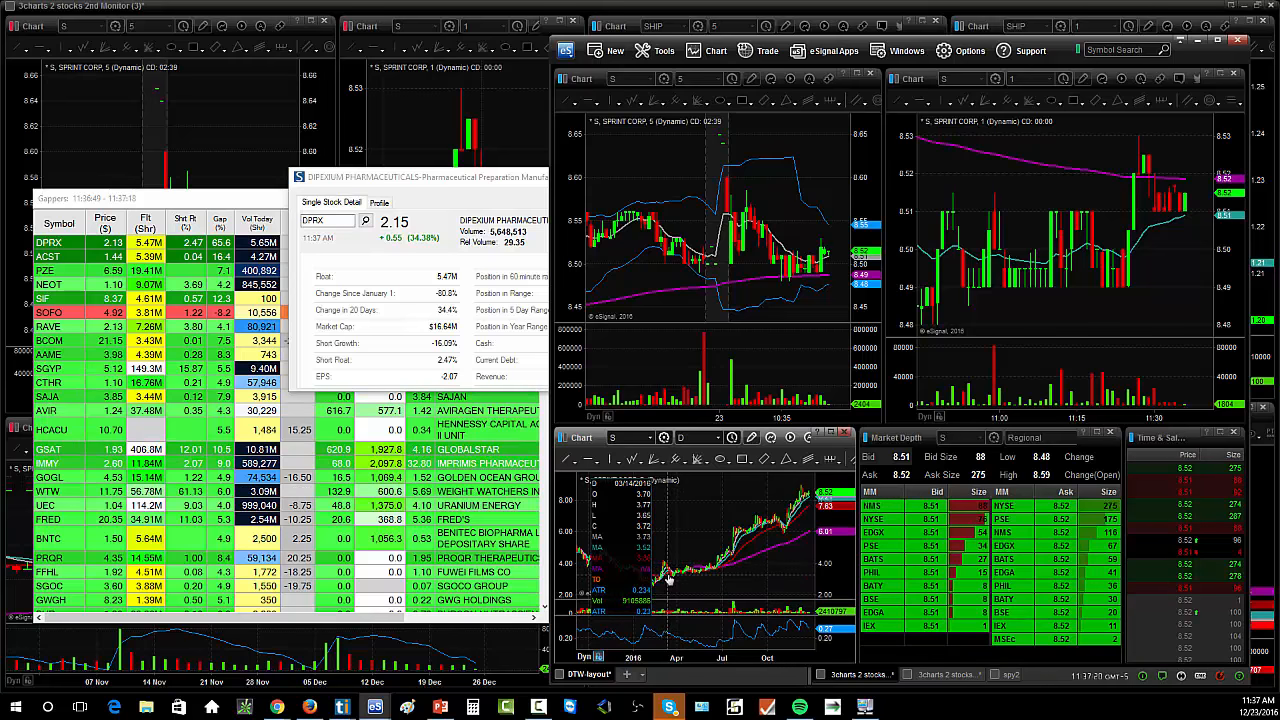
mouse_move(668, 578)
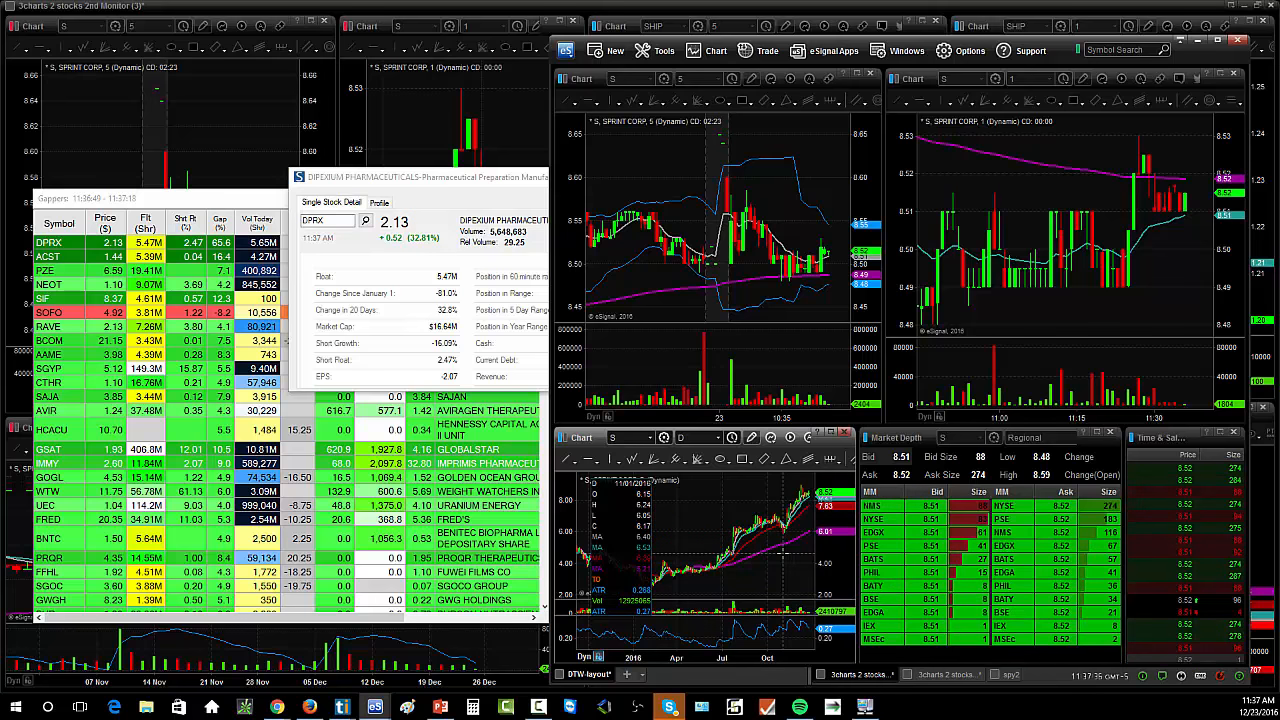
mouse_move(792, 384)
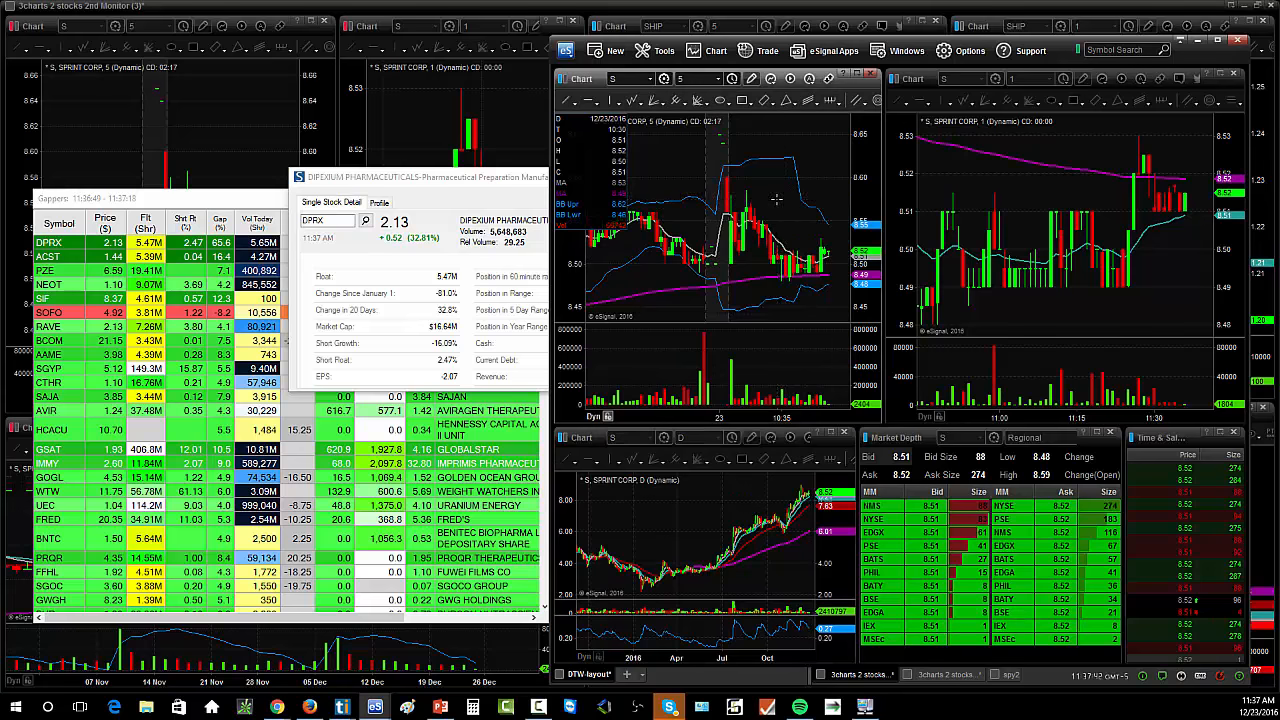
Enter TSLA as a new symbol for the linked charts
type("TSLA")
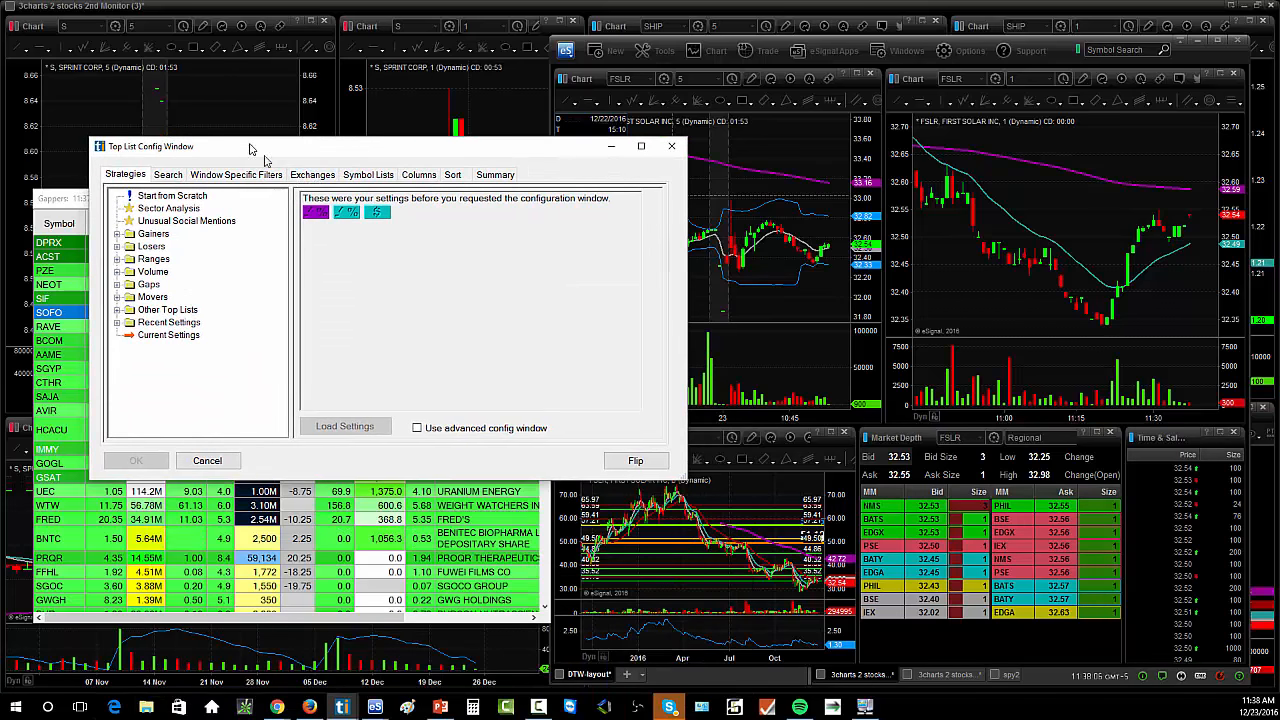
Show the Window Specific Filters with their Gap, Price and Volume min/max ranges
left_click(236, 174)
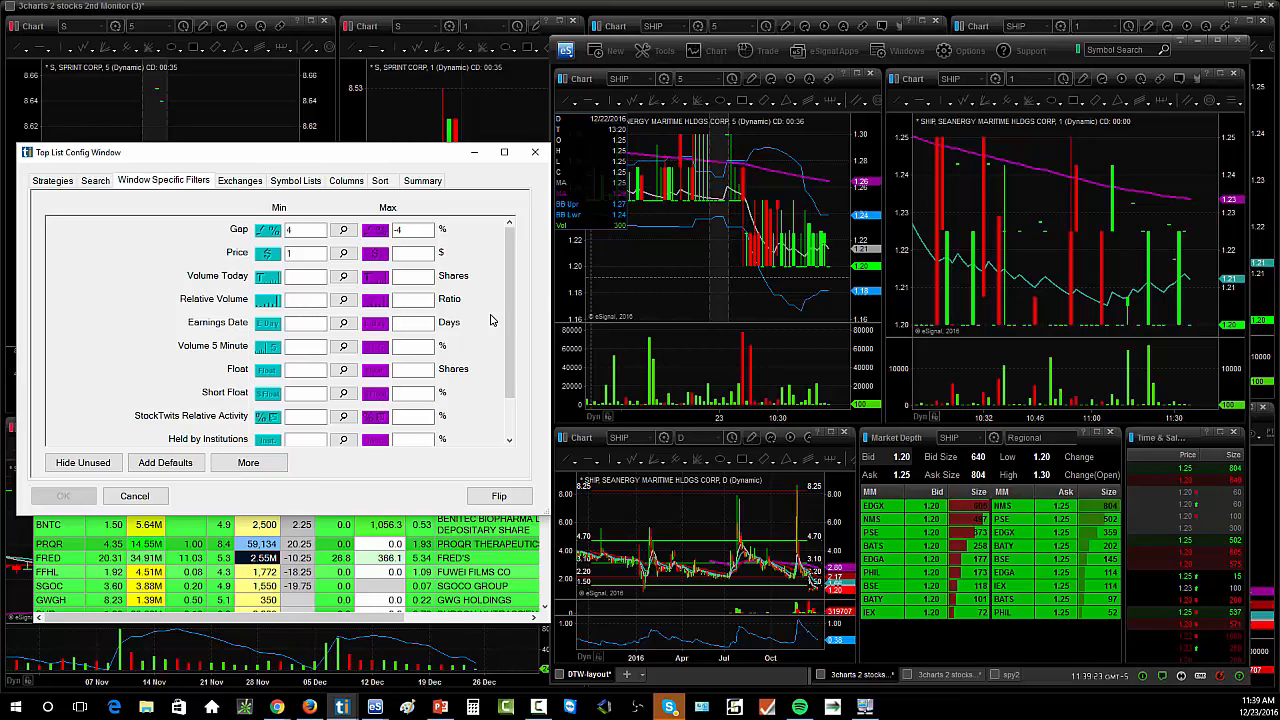
Search the filters for 'market' and add Market Cap as a top list filter
left_click(304, 228)
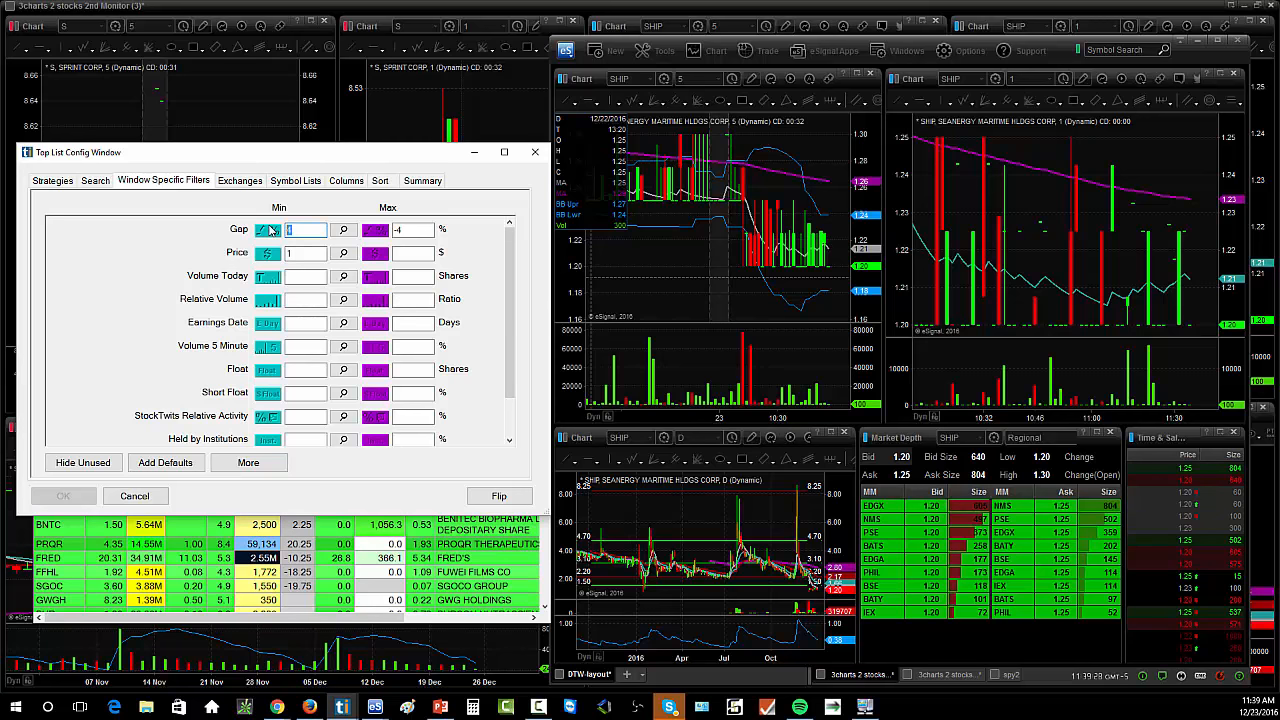
left_click(96, 180)
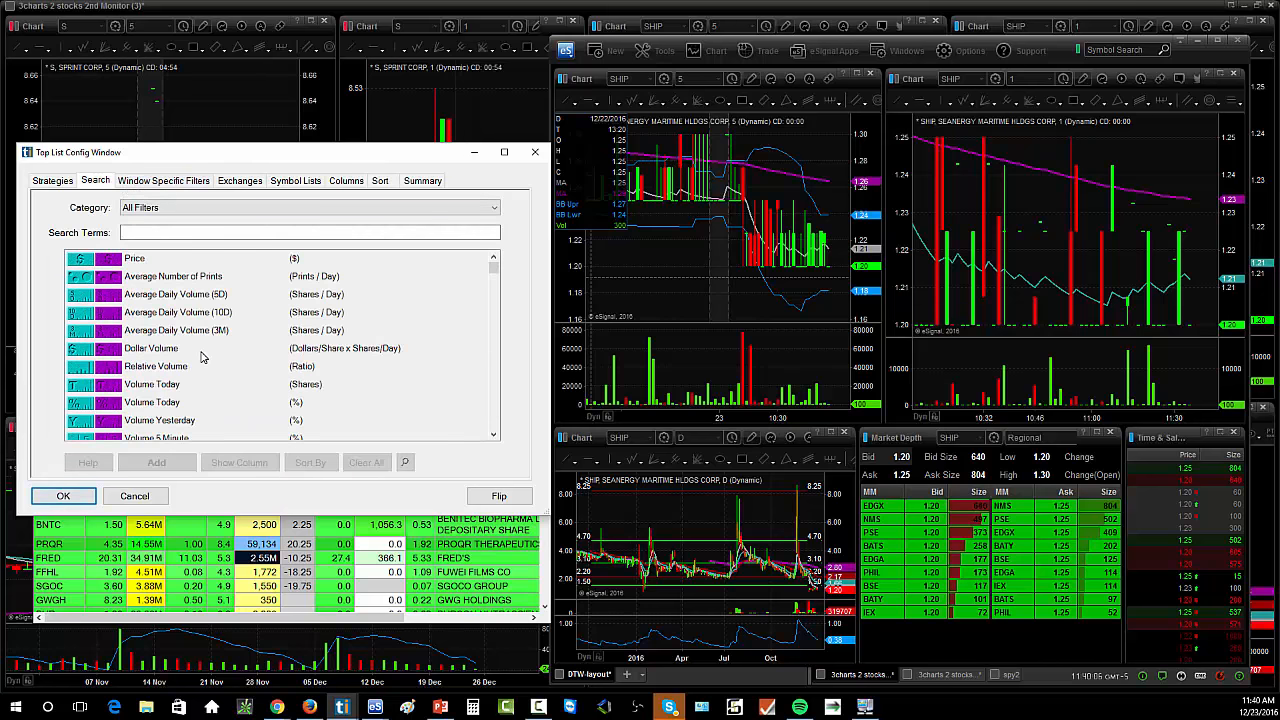
left_click(308, 232)
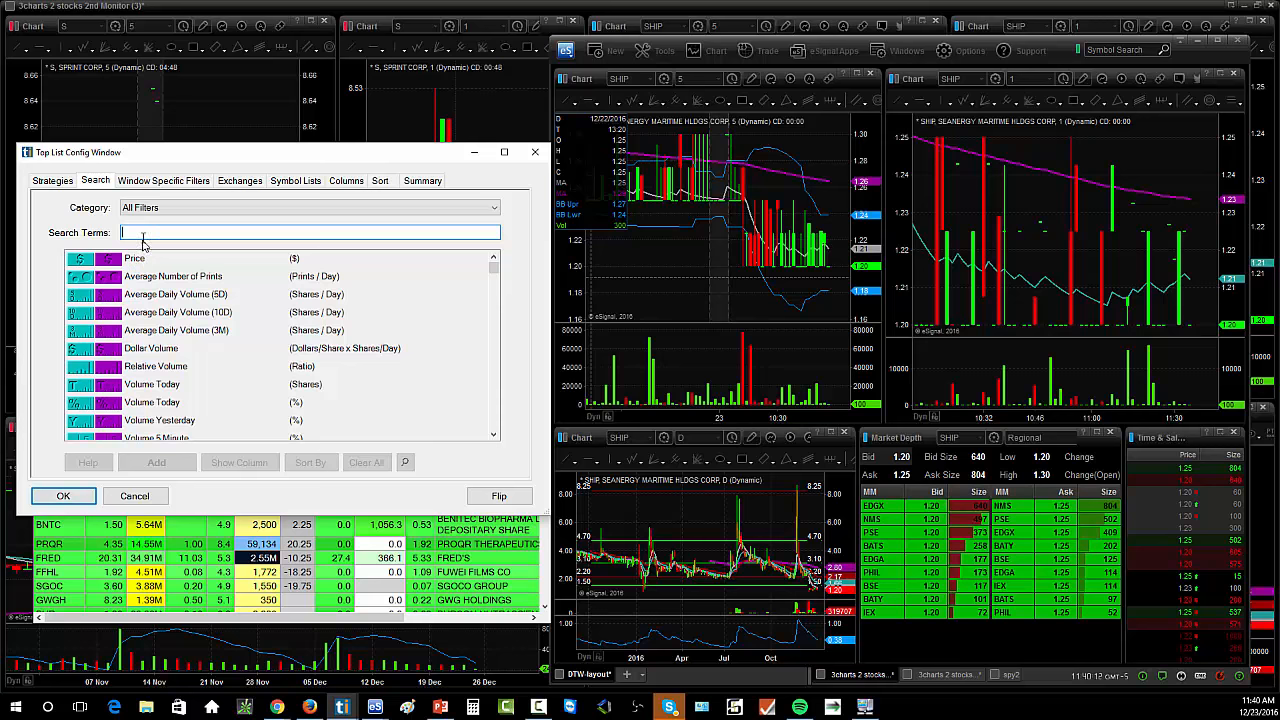
type("mrket")
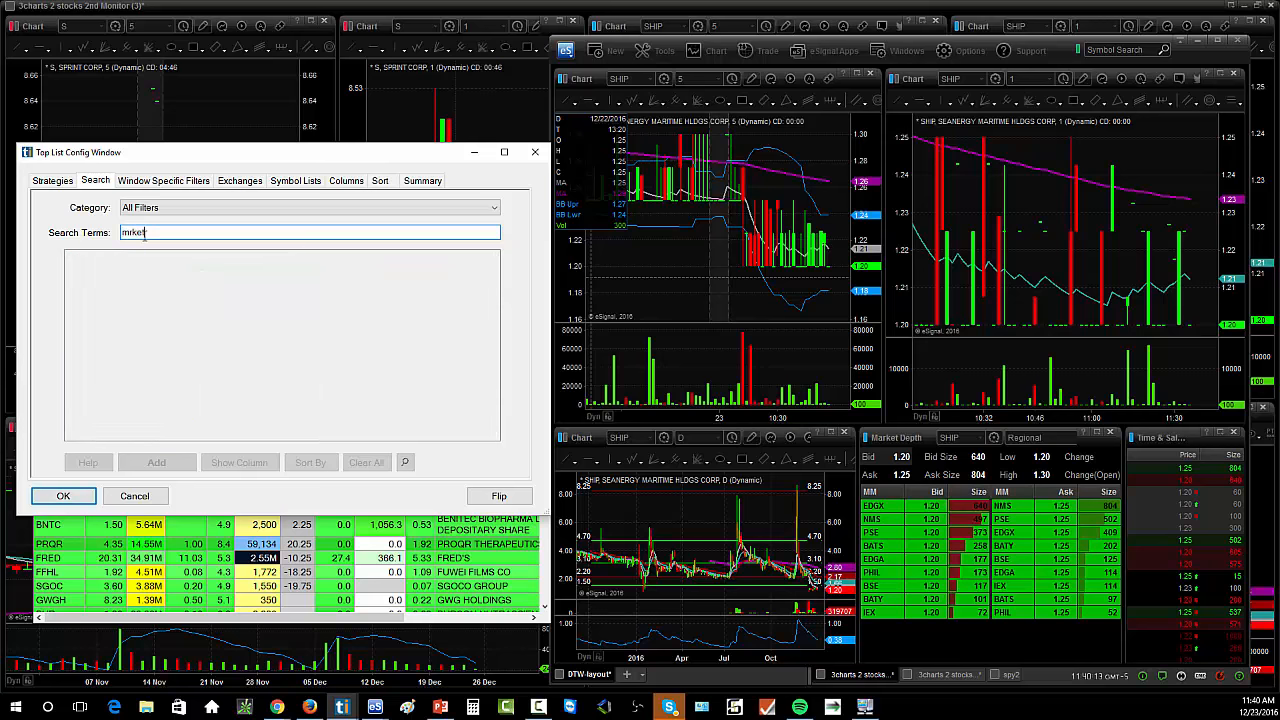
type("market")
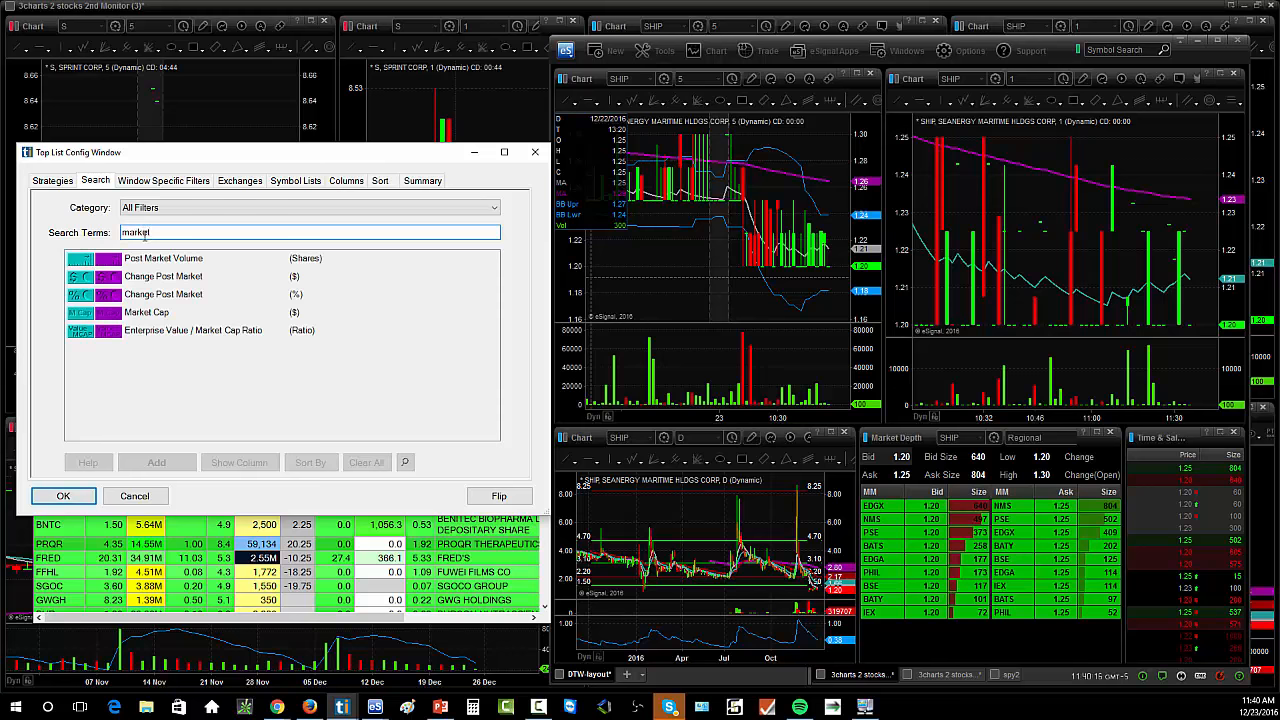
left_click(146, 312)
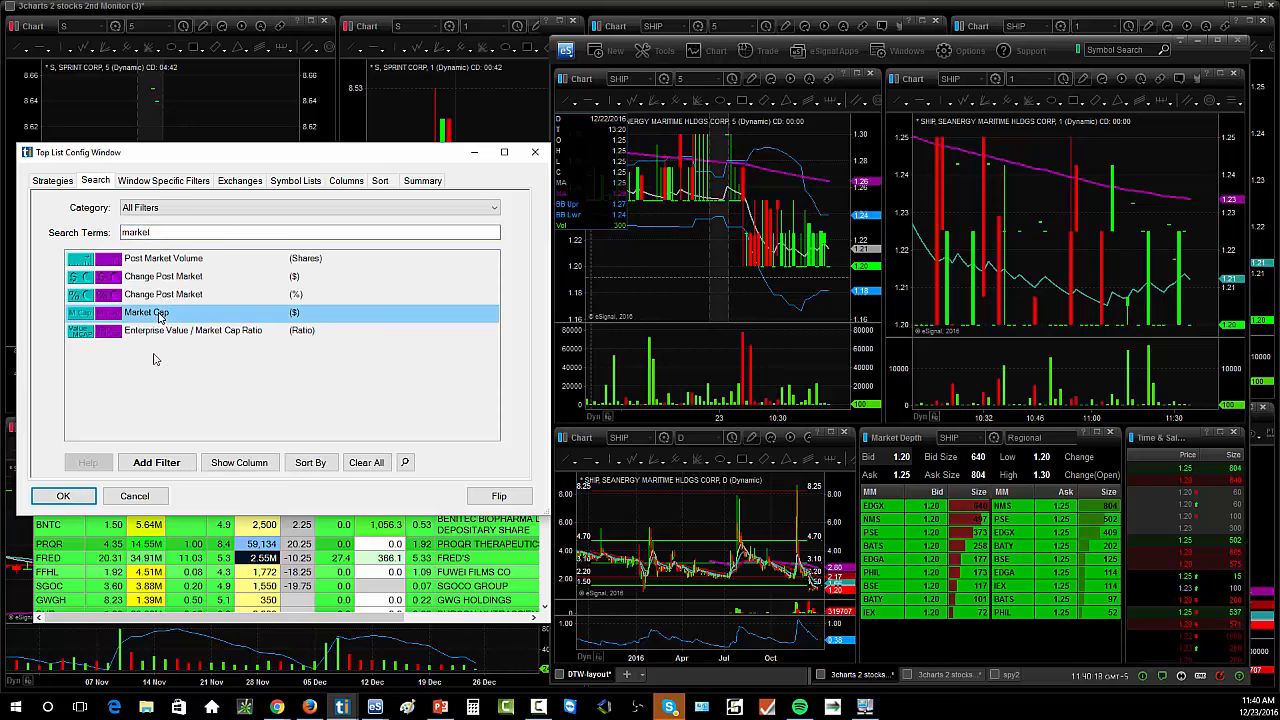
left_click(164, 180)
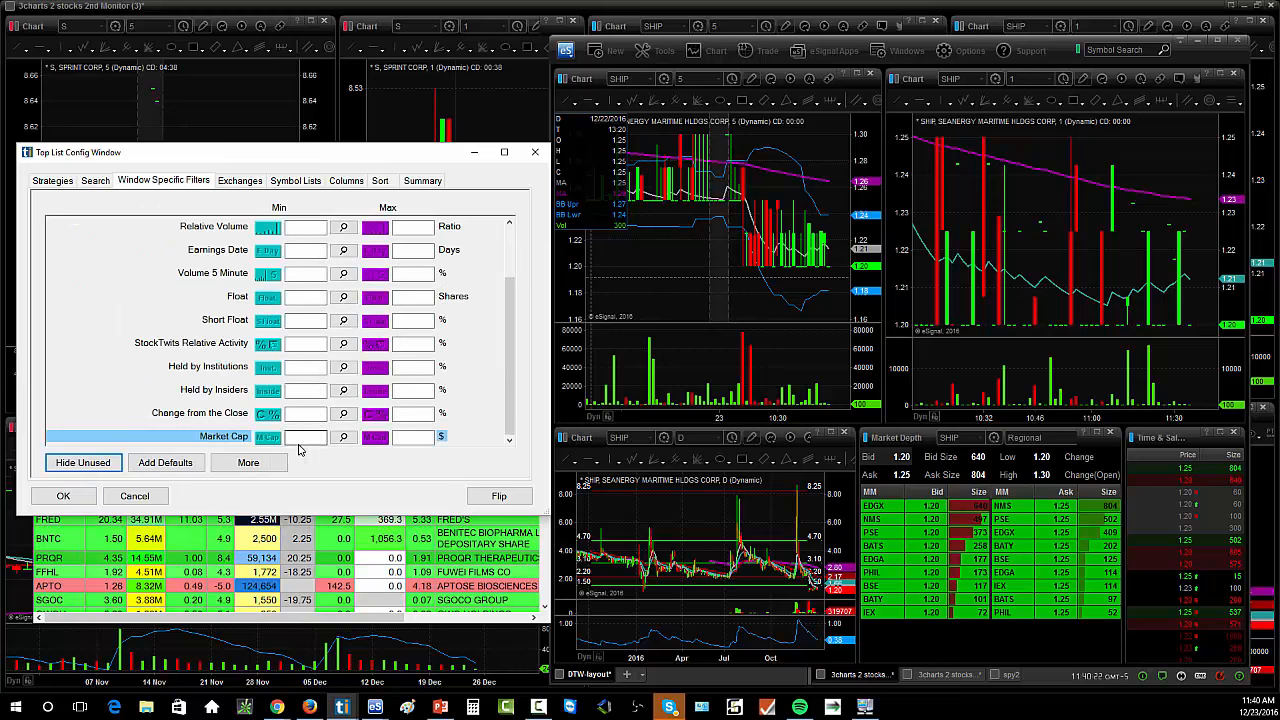
Set a minimum Market Cap of 1,000,000 and a Price minimum of 10
left_click(304, 436)
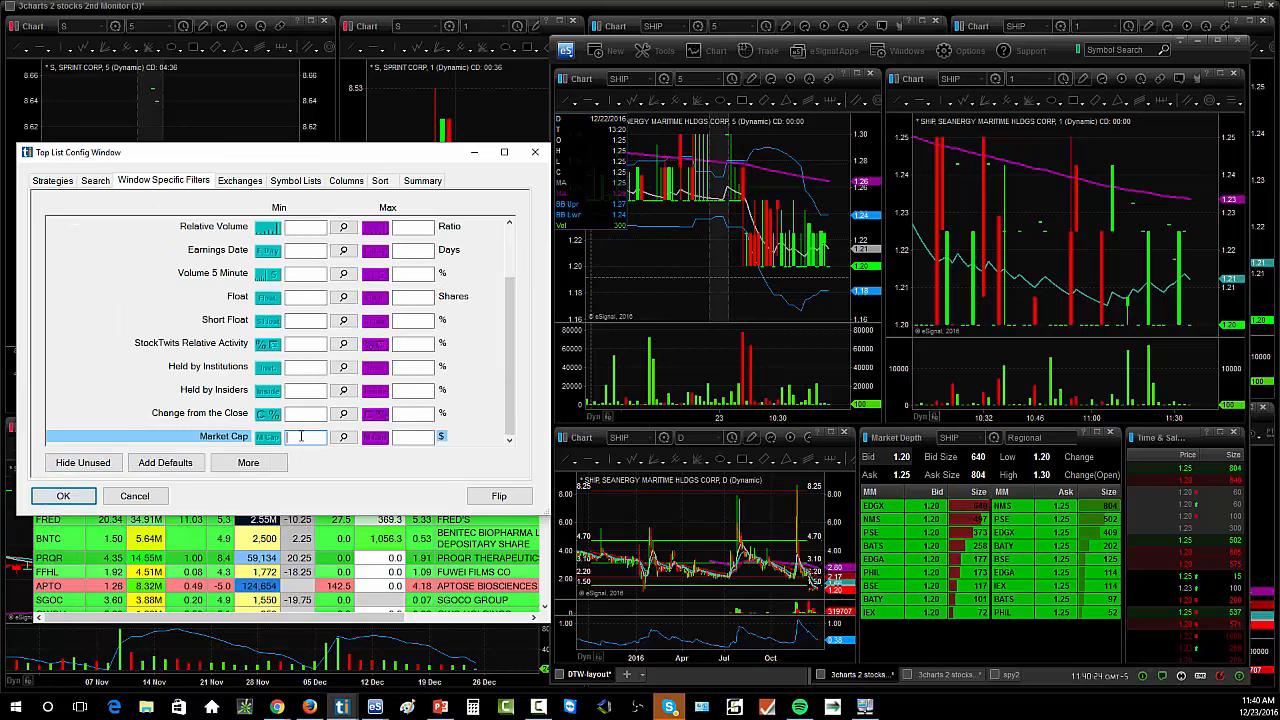
type("100000")
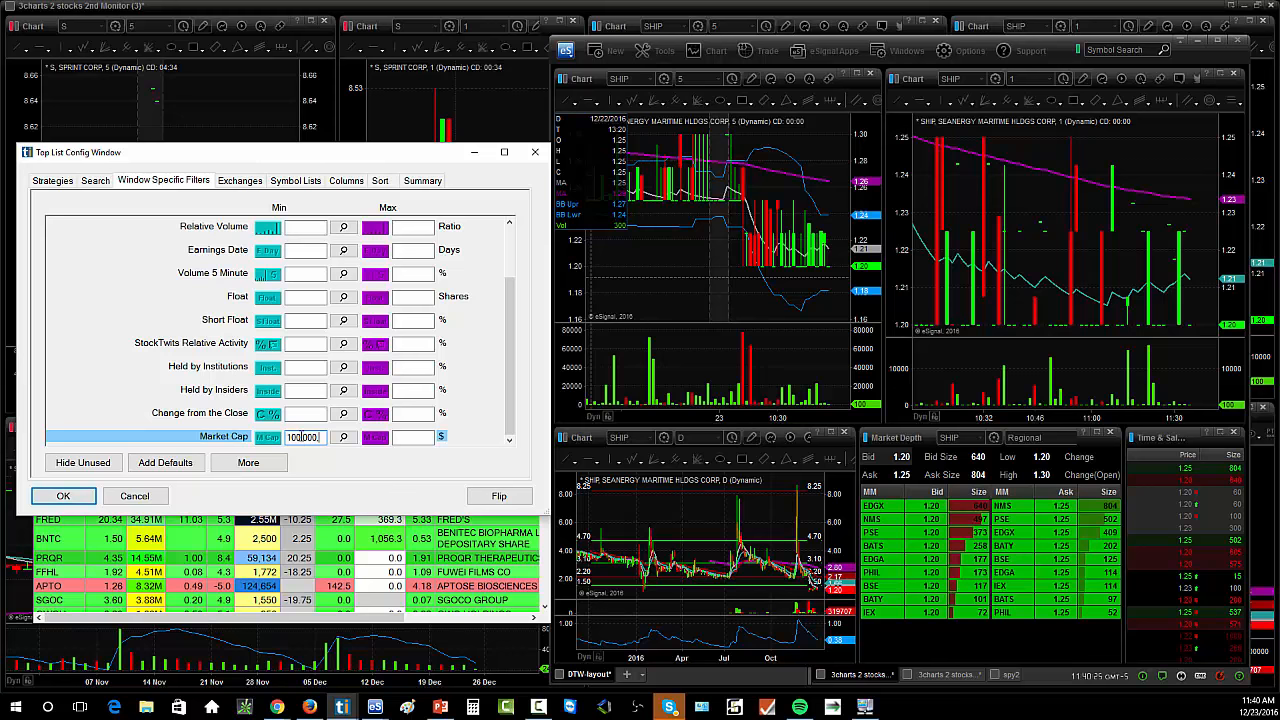
type("1,000,000")
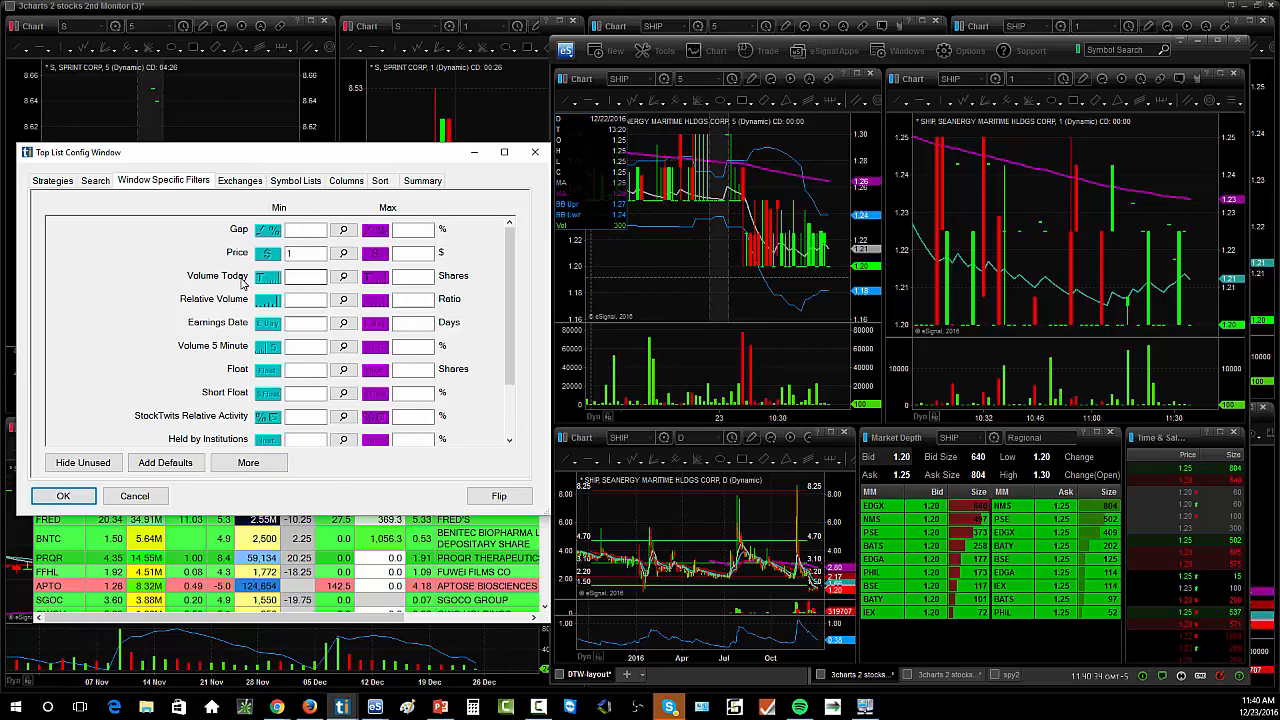
type("10")
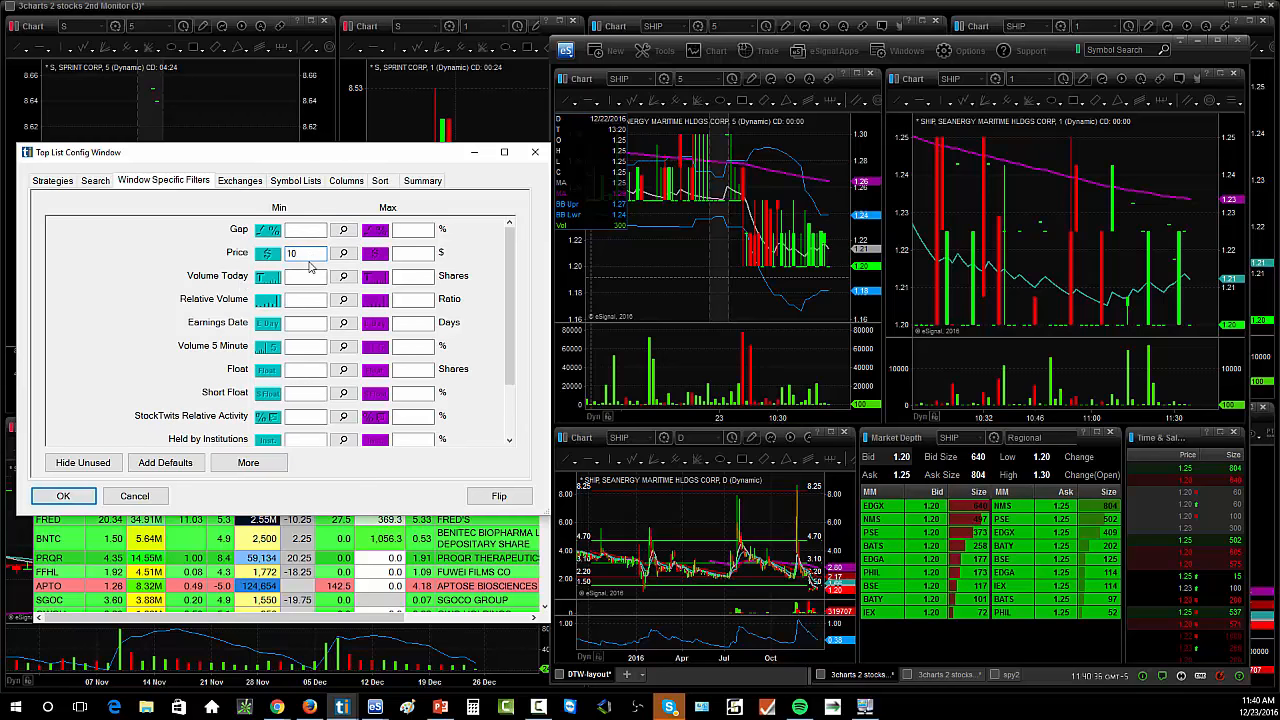
scroll("down", 3)
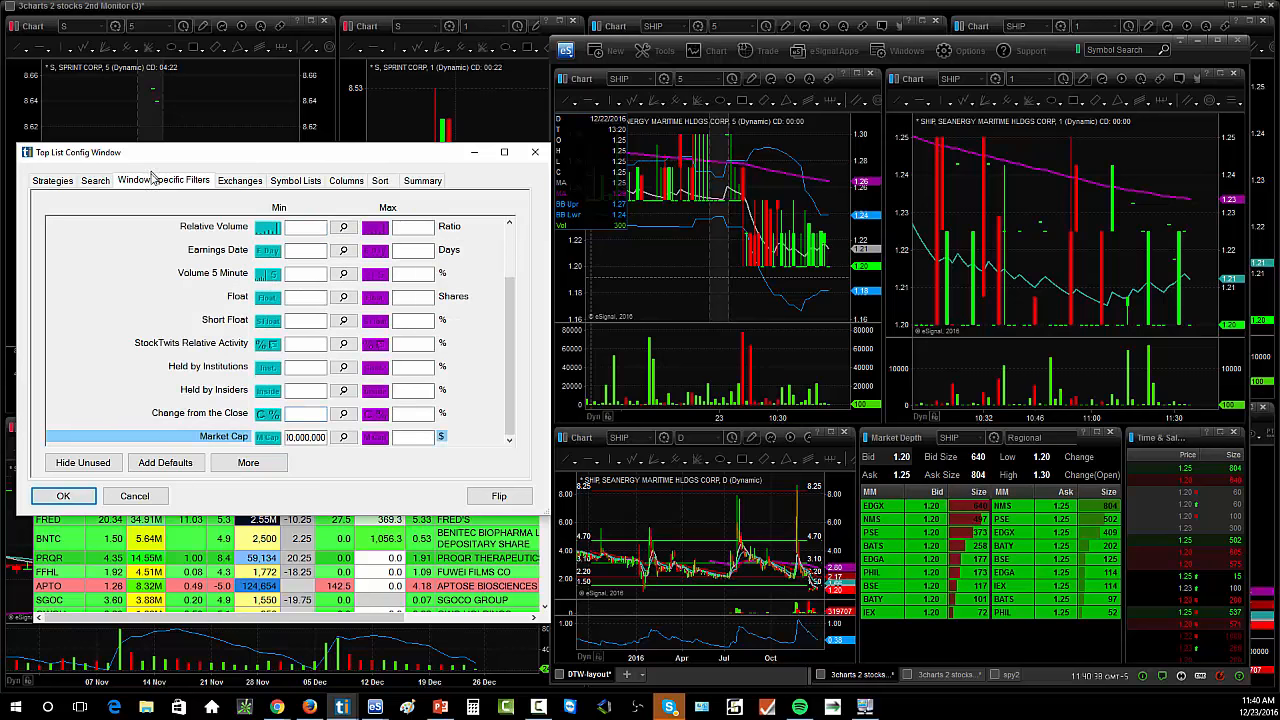
left_click(96, 180)
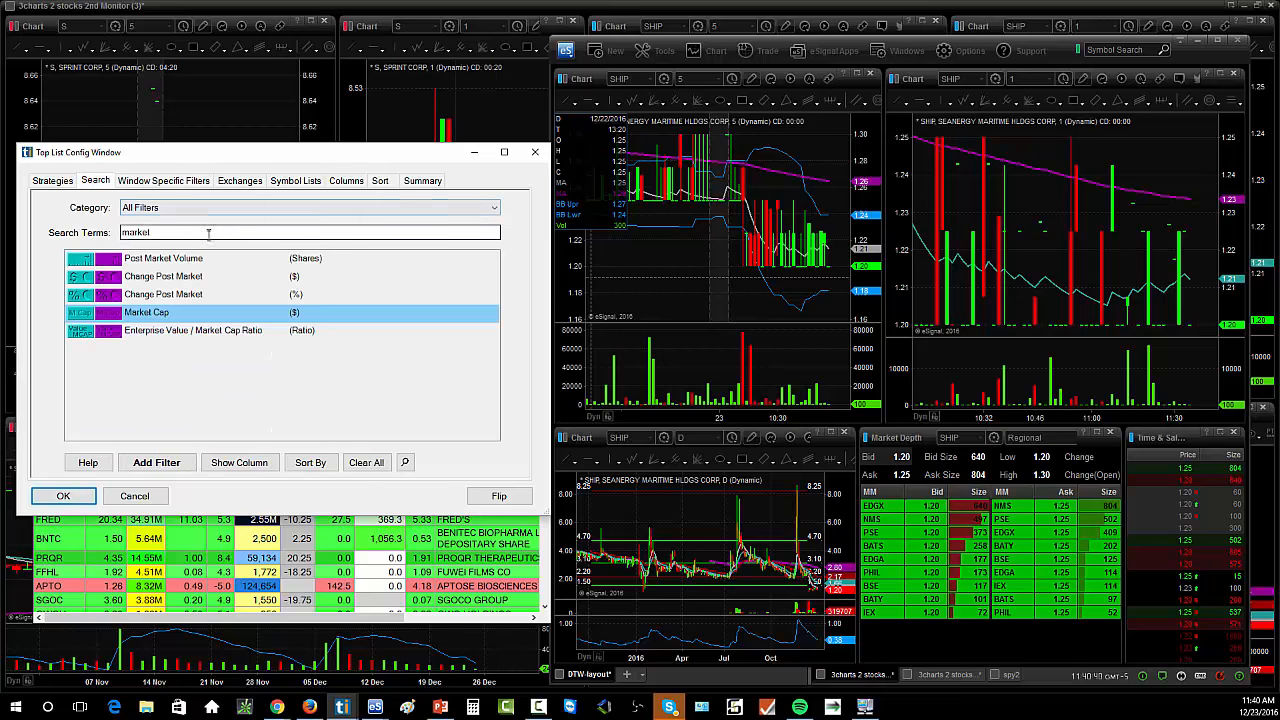
Search 'ave', add the Average True Range filter and set its minimum to .50
type("all")
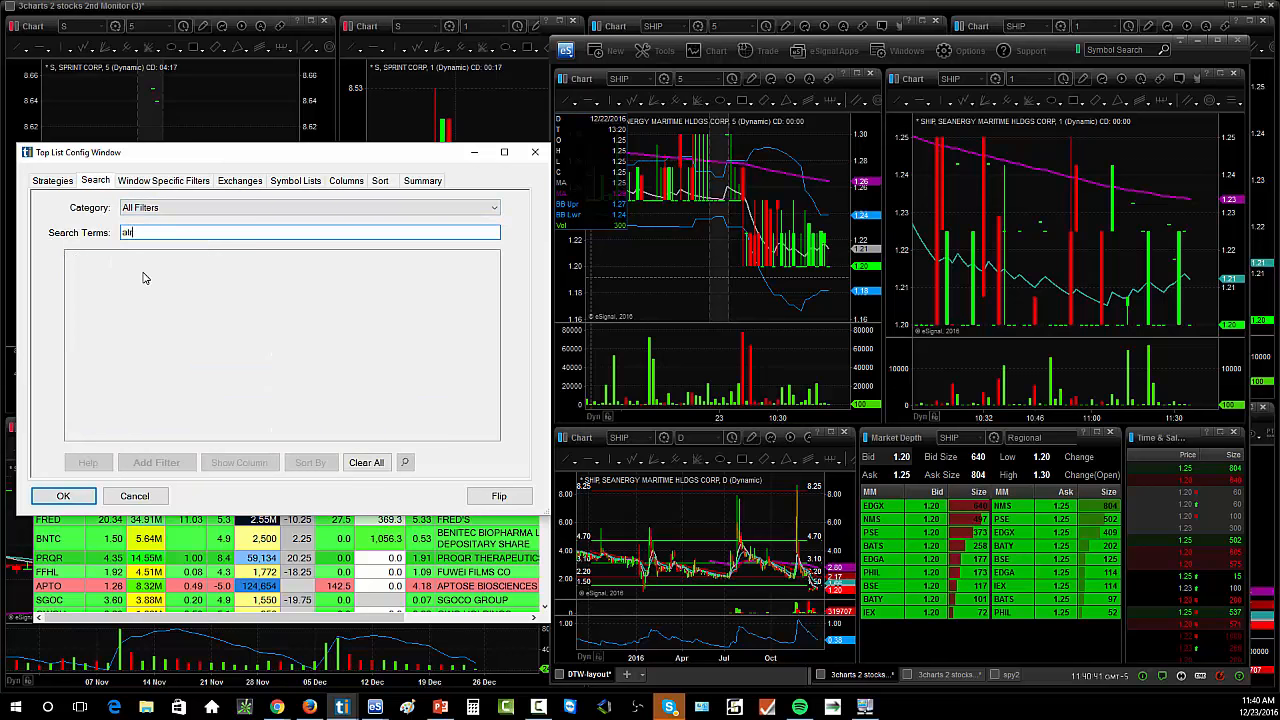
type("aver")
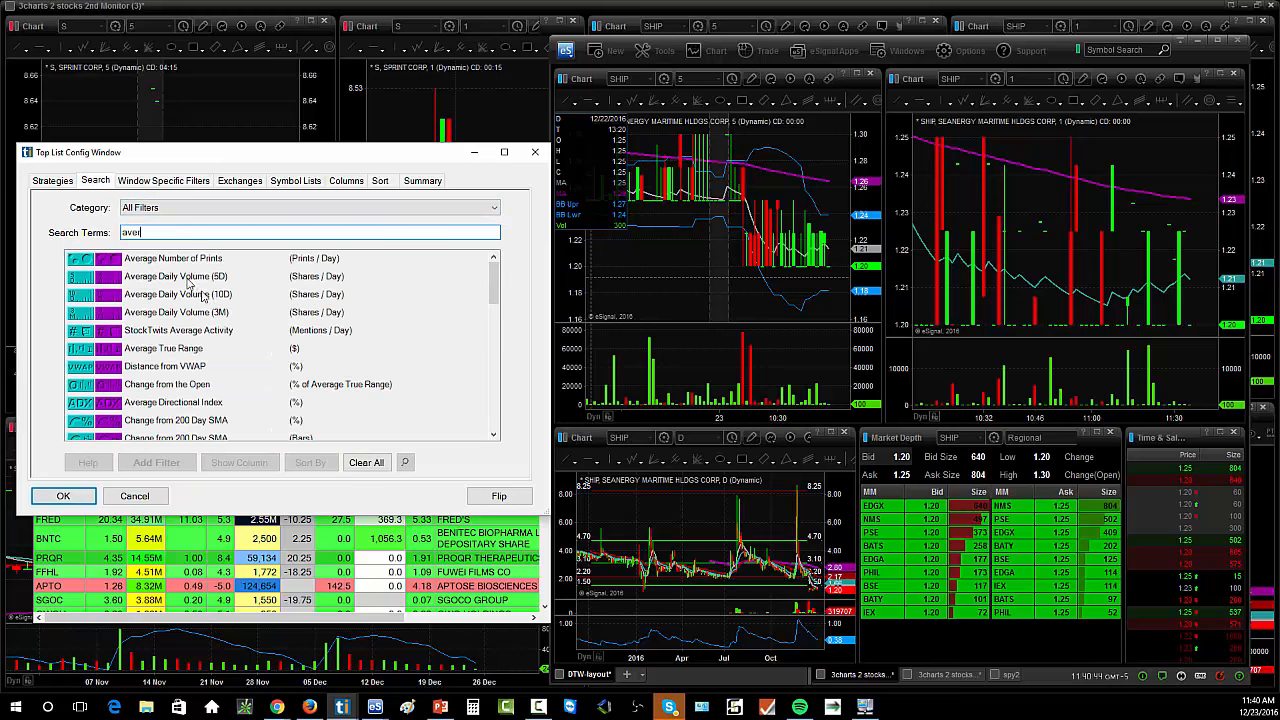
left_click(164, 348)
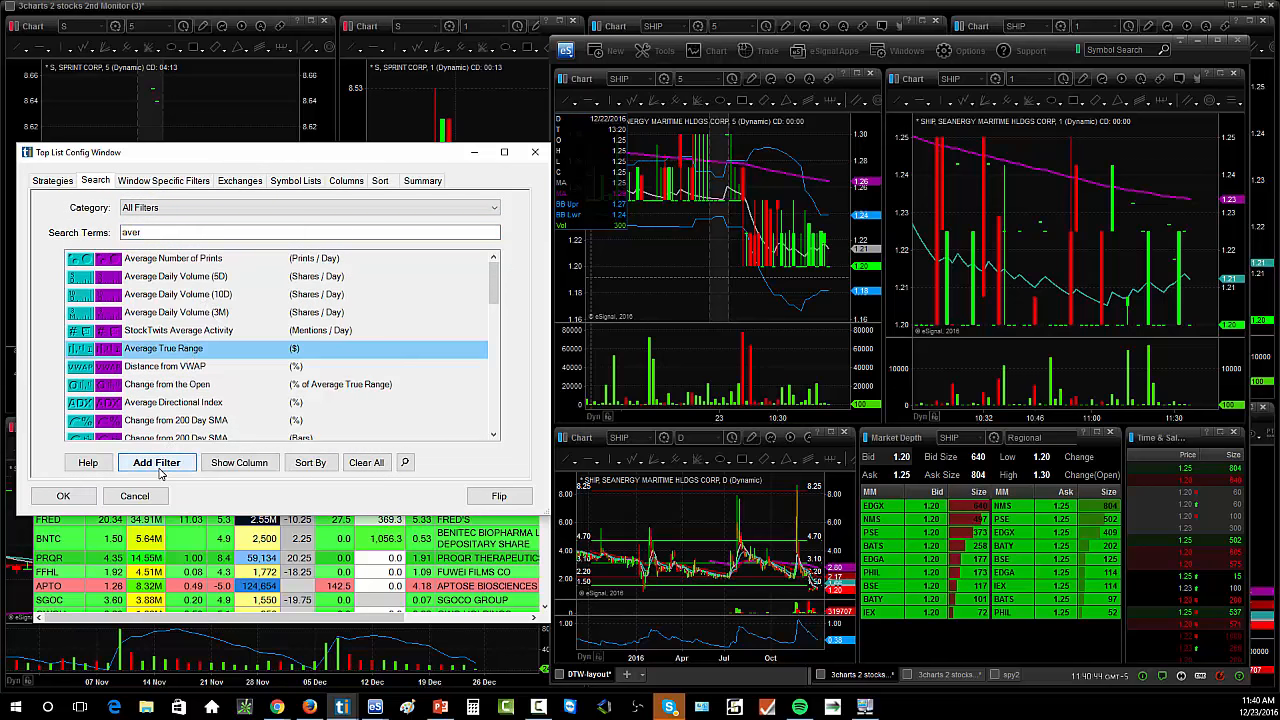
left_click(156, 462)
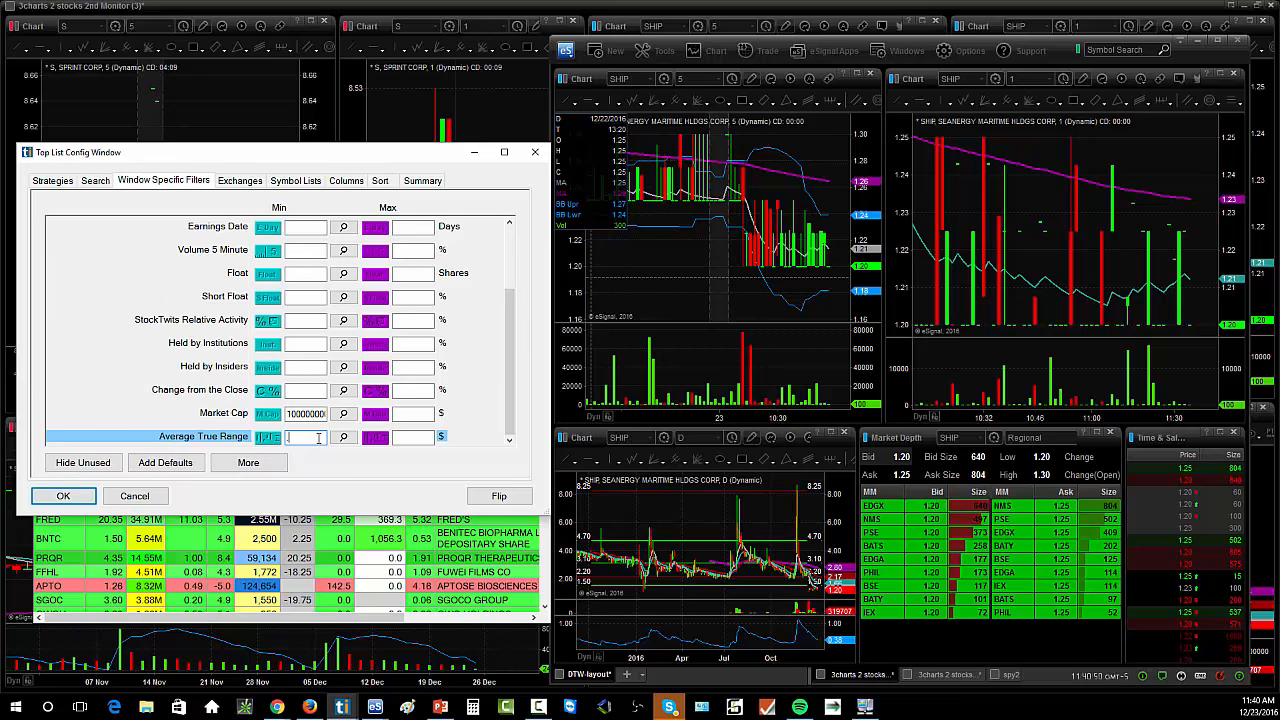
type(".50")
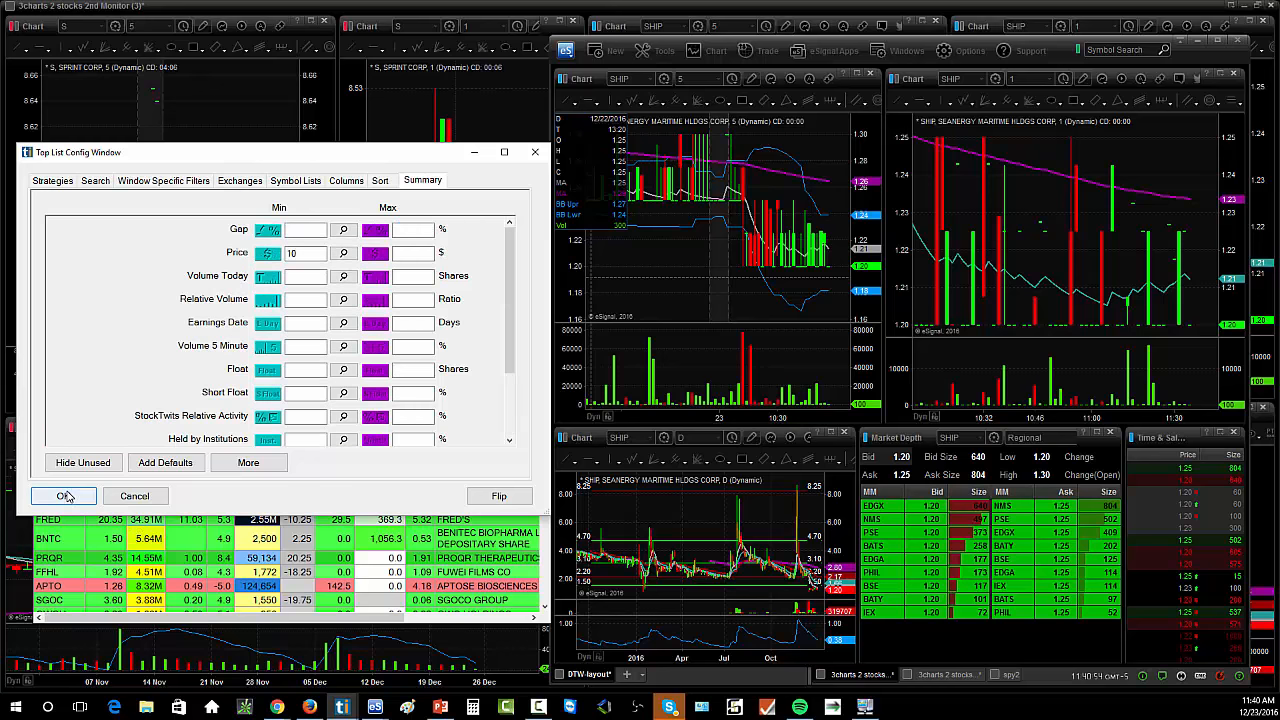
Name the top list 'High ATR 1 Cent Spread Stocks' in the Summary's Window Name field
left_click(422, 180)
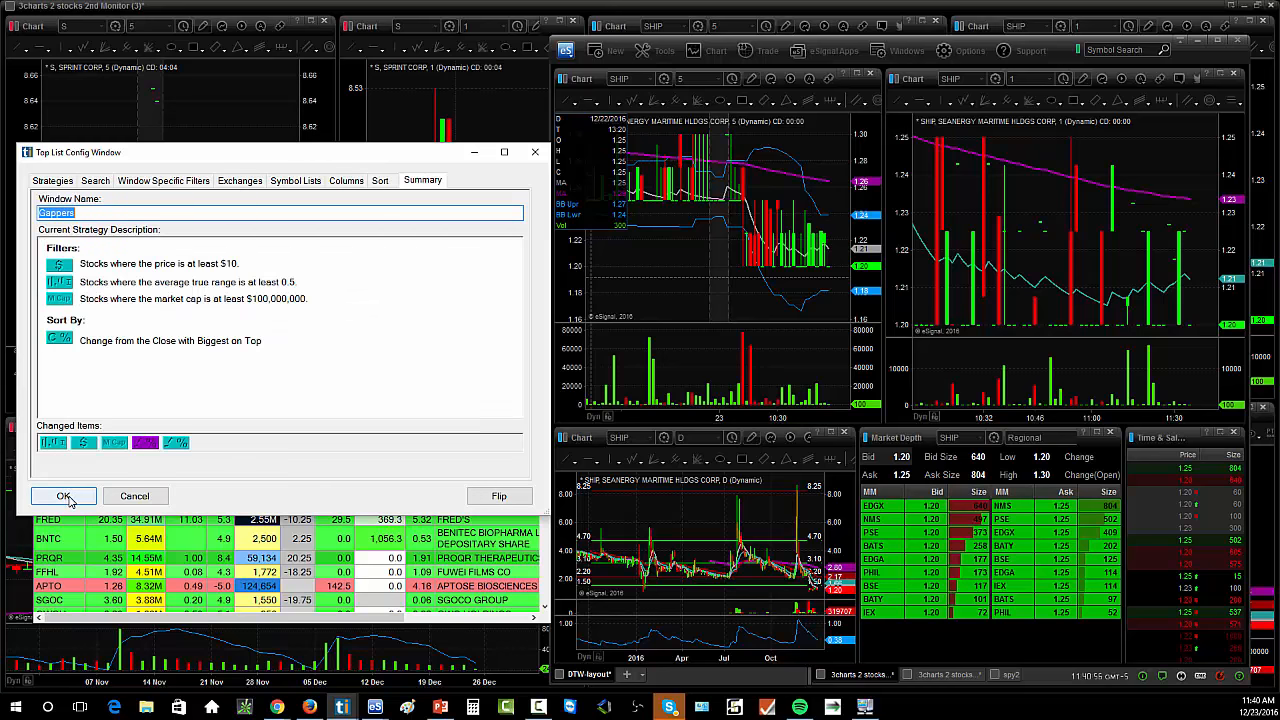
type("High ATR 1 Cnet Spread Stocks")
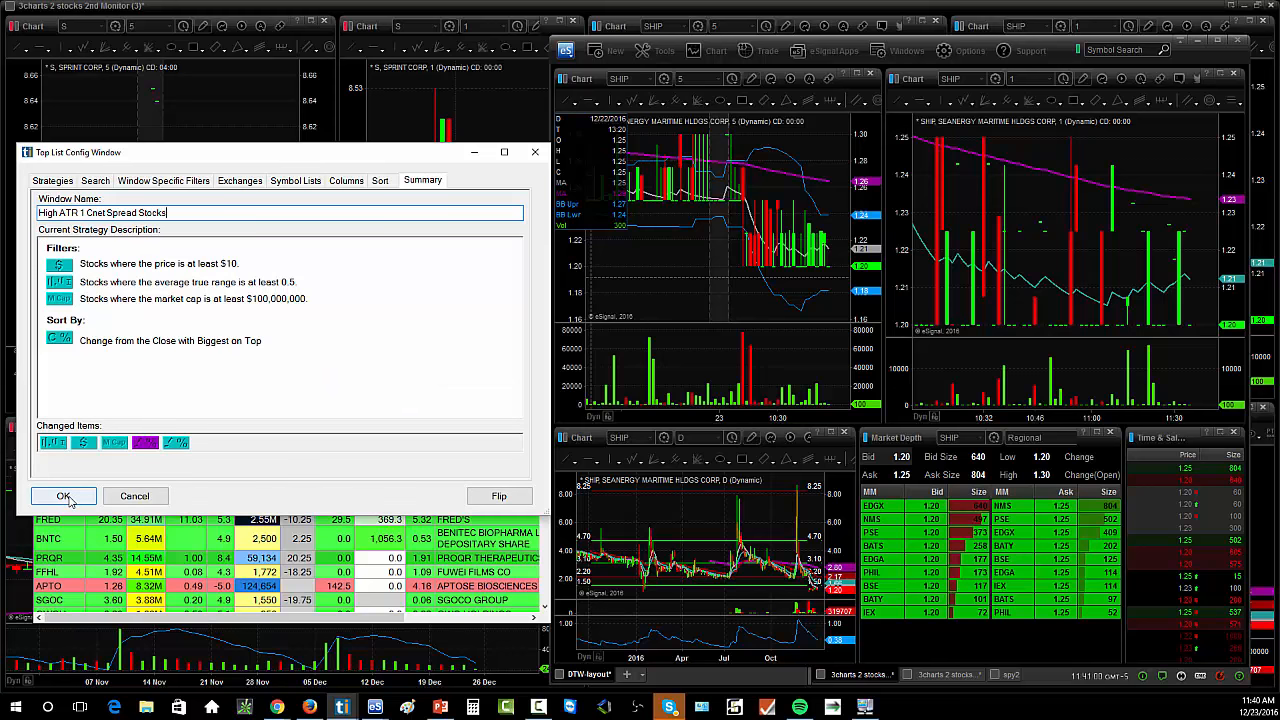
left_click(64, 496)
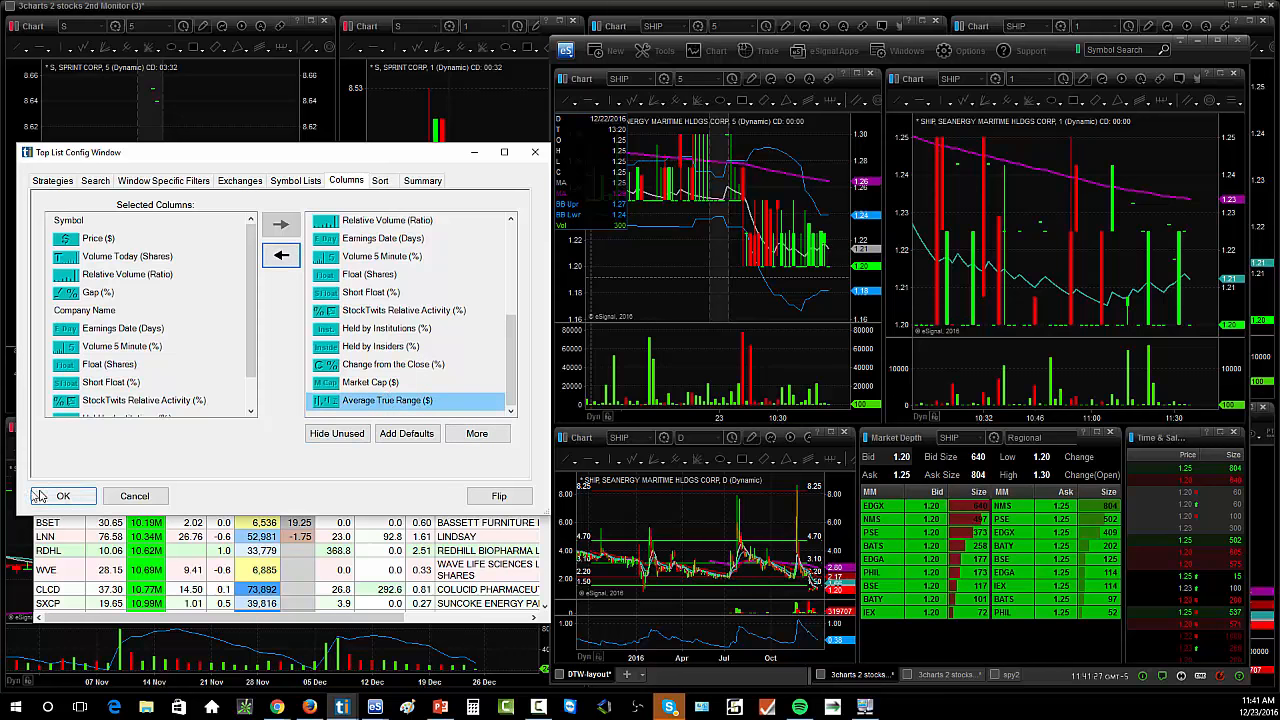
Return to the strategy Summary after adding the Average True Range ($) column
left_click(422, 180)
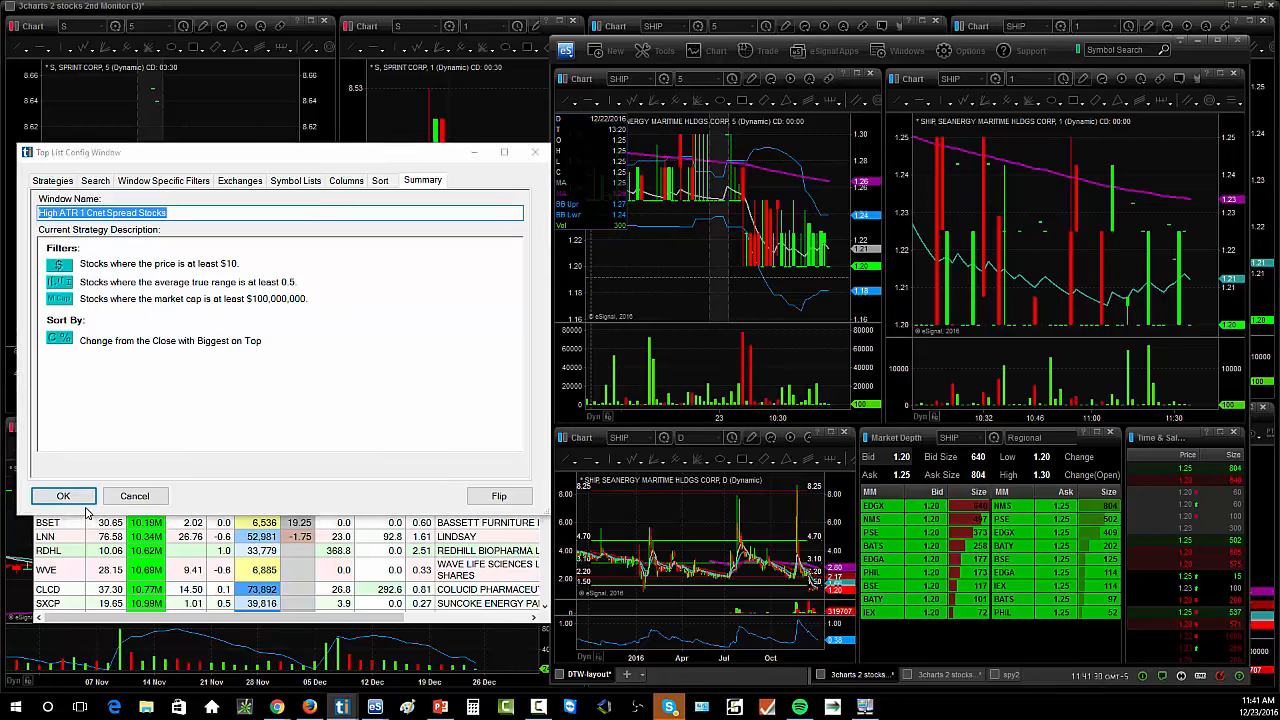
Apply the configuration with OK so the High ATR 1 Cent Spread Stocks list populates
left_click(64, 496)
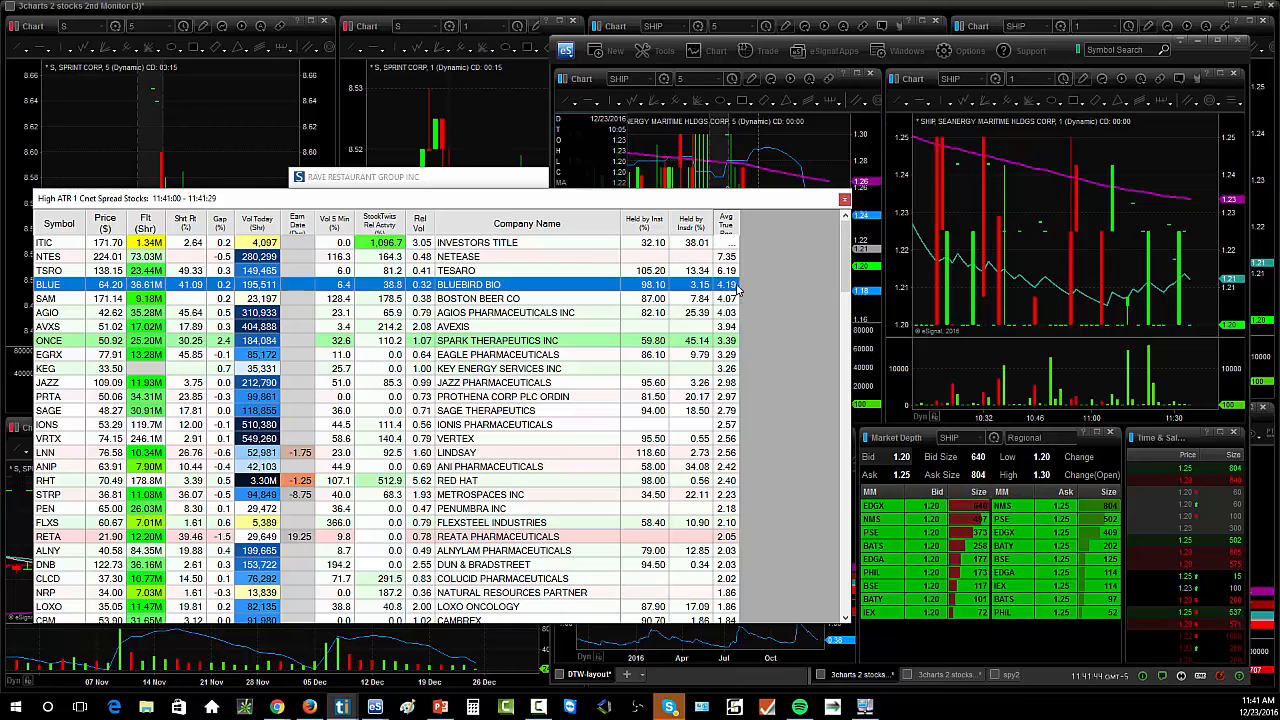
mouse_move(756, 294)
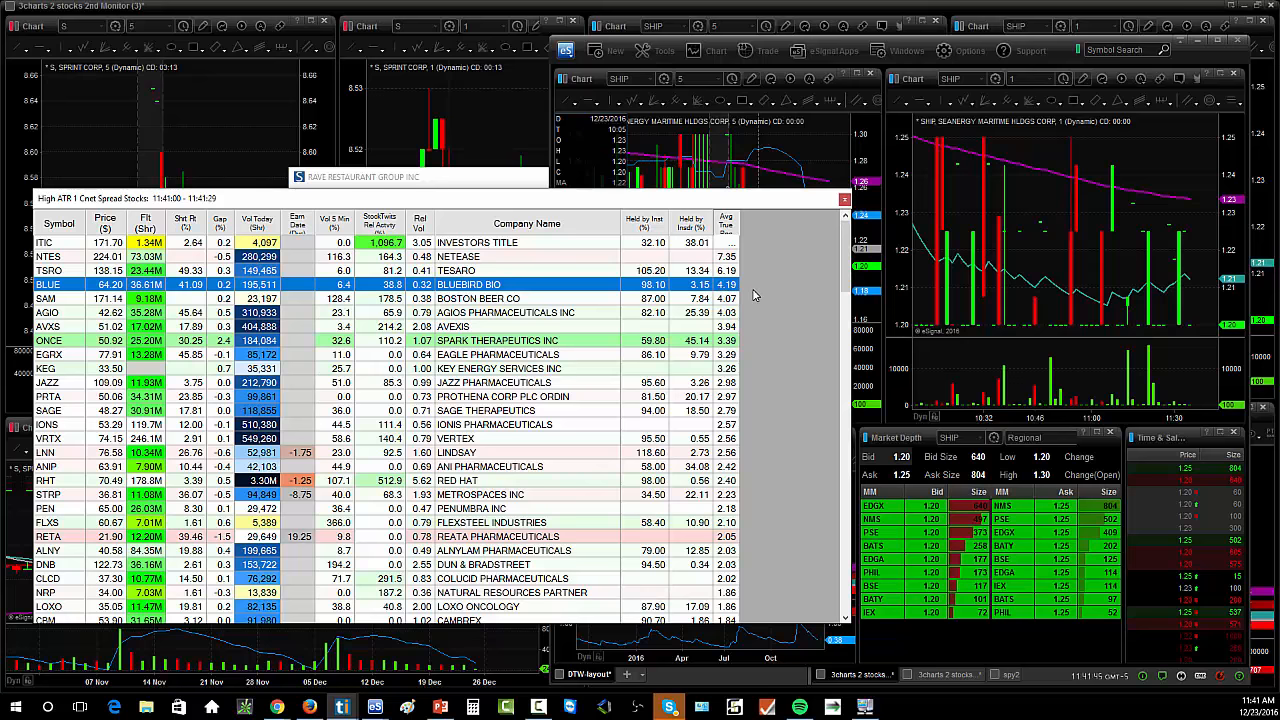
mouse_move(830, 240)
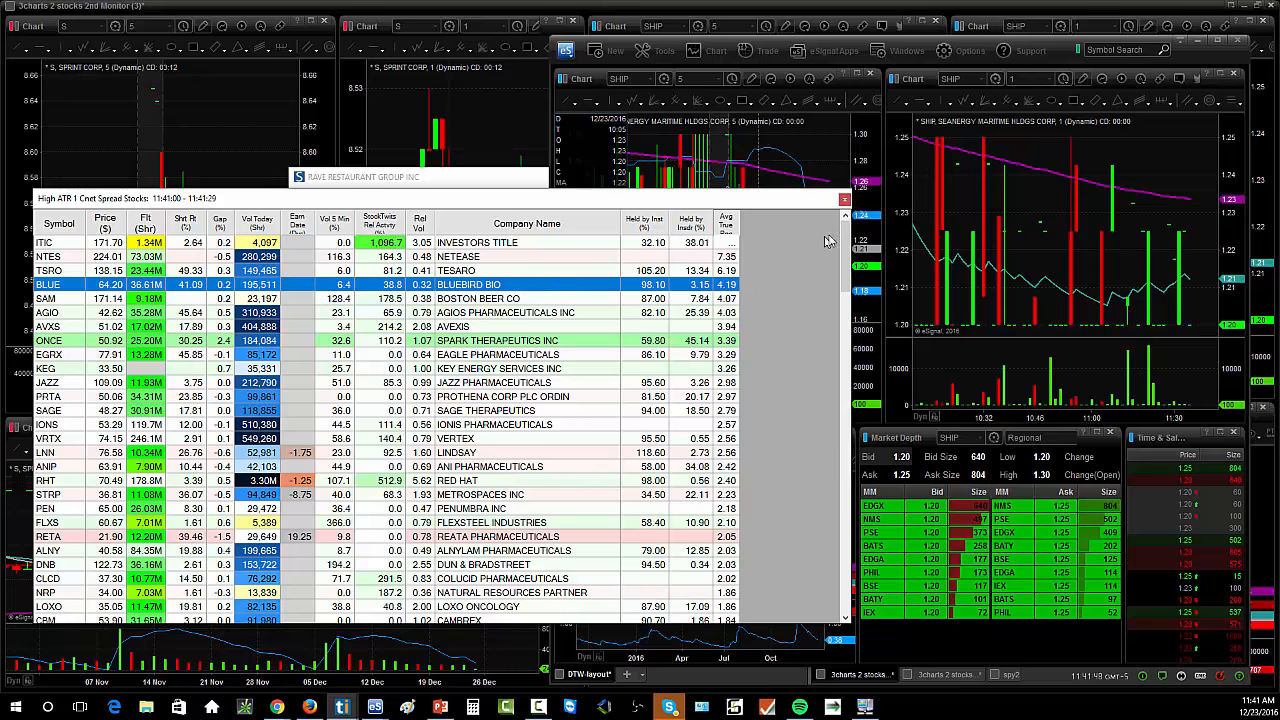